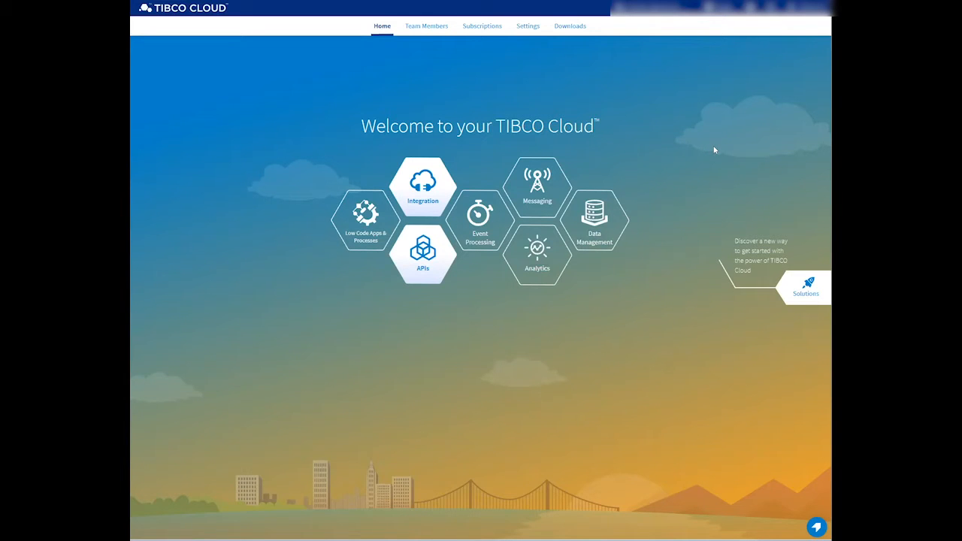
{"action": "mouse_move", "coordinate": [427, 183]}
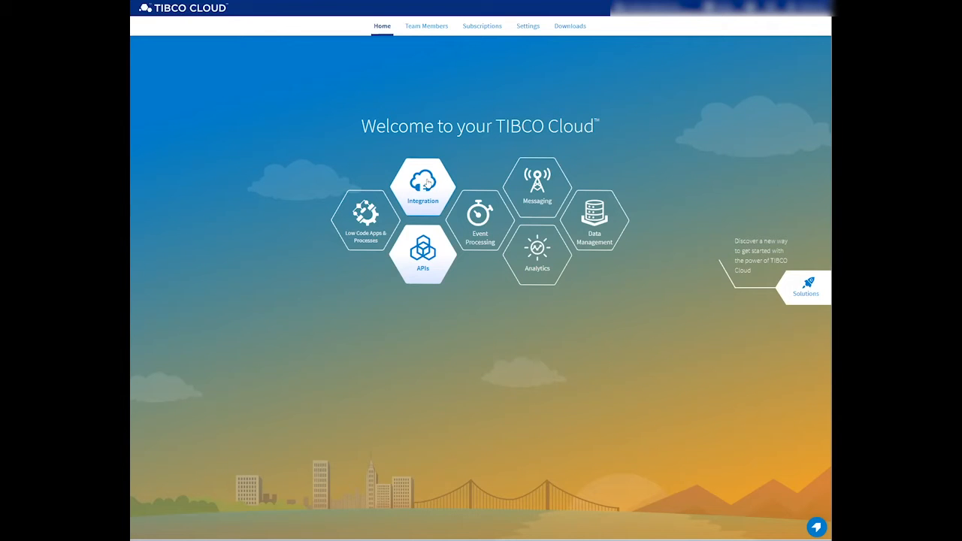
- Enter the Integration service from the TIBCO Cloud home page to reach the Apps dashboard
{"action": "left_click", "coordinate": [423, 187]}
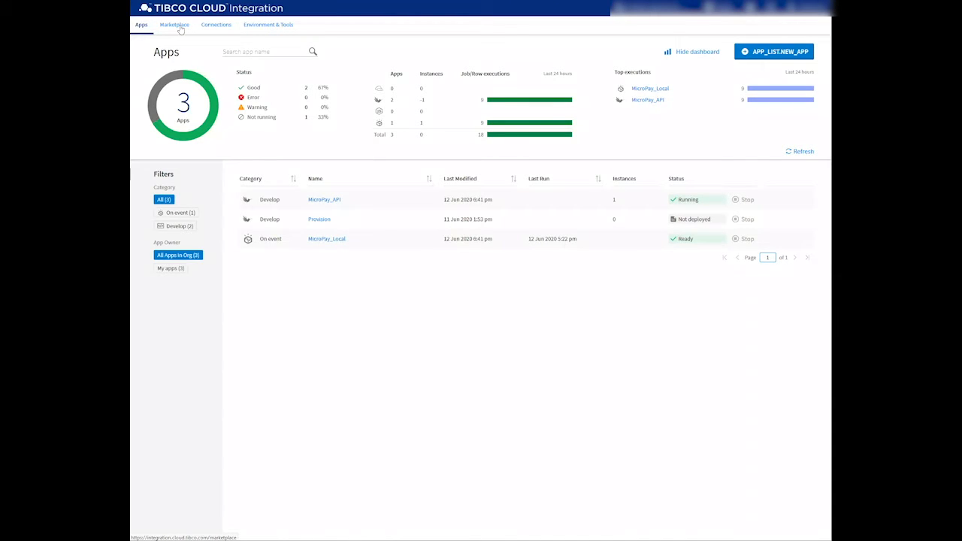
- Enable the NetSuite (CData) connector from the Marketplace catalogue
{"action": "left_click", "coordinate": [175, 24]}
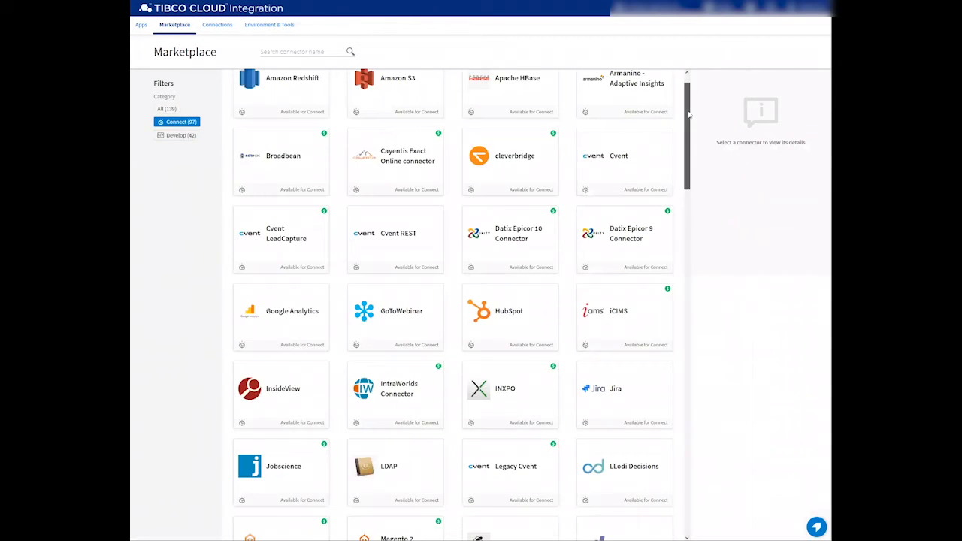
{"action": "scroll", "scroll_direction": "down", "scroll_amount": 3}
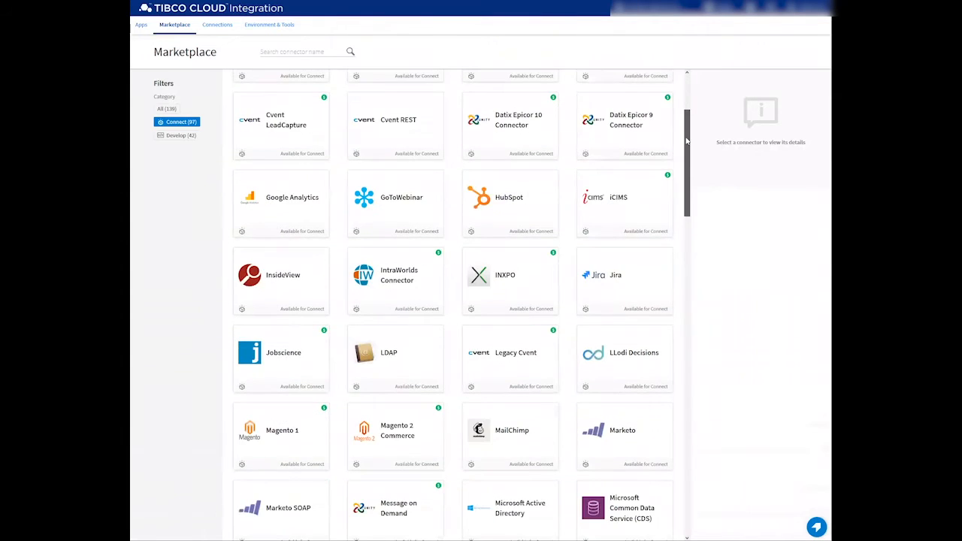
{"action": "scroll", "scroll_direction": "down", "scroll_amount": 3}
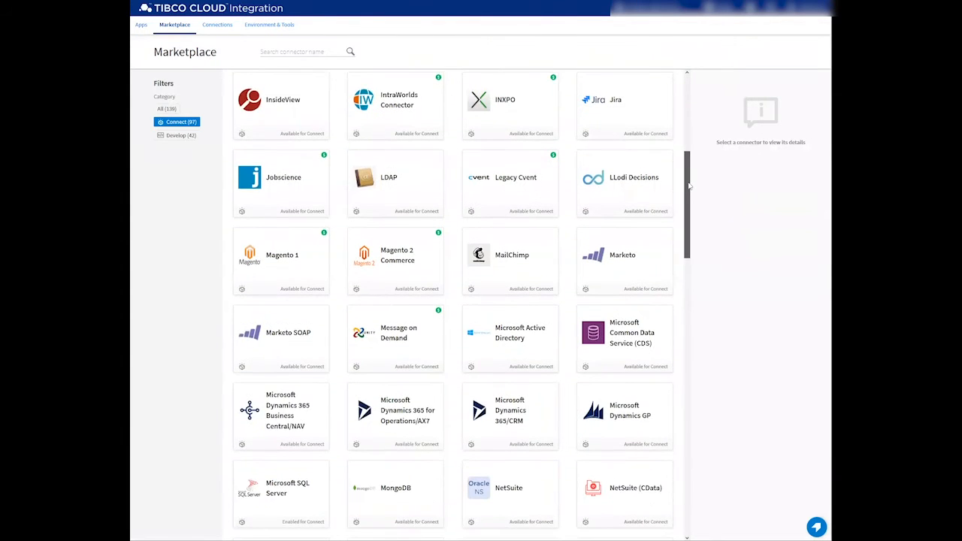
{"action": "scroll", "scroll_direction": "down", "scroll_amount": 3}
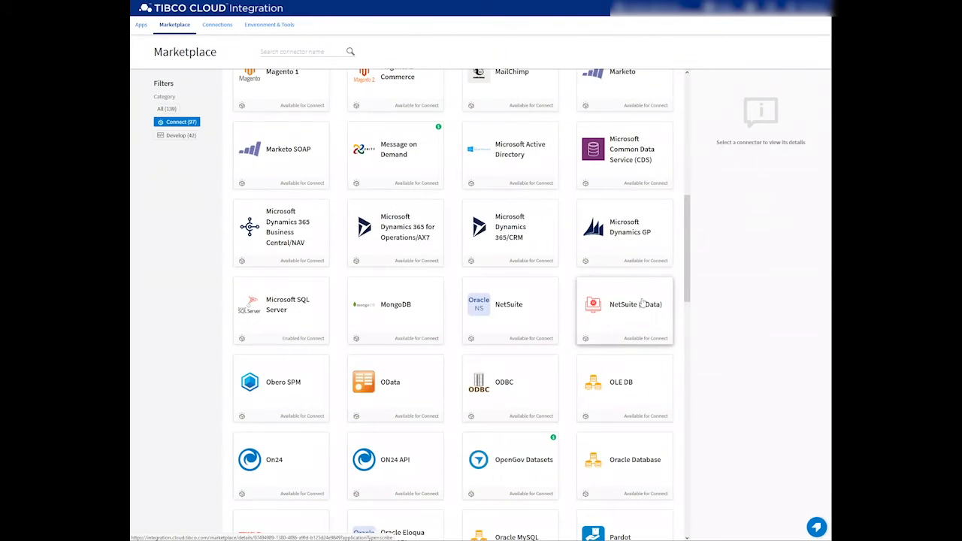
{"action": "left_click", "coordinate": [626, 310]}
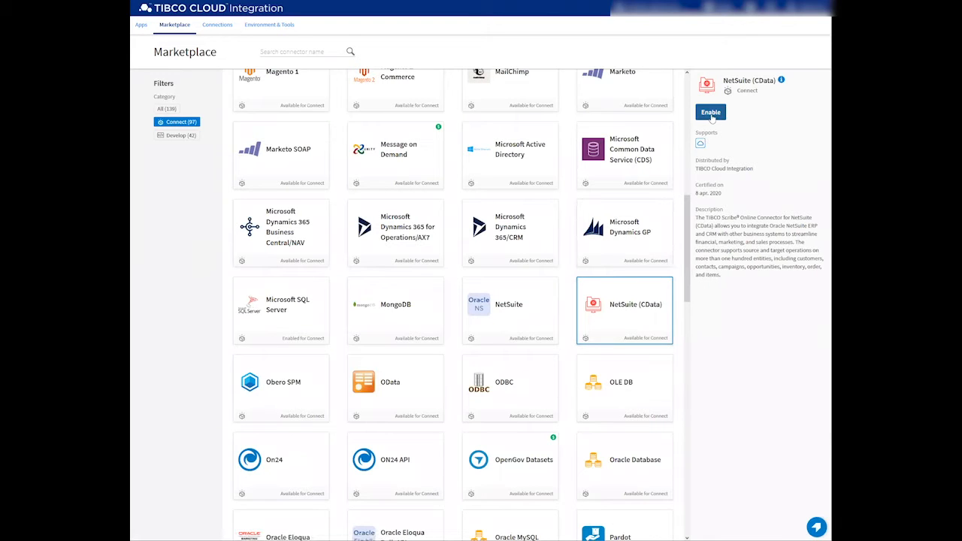
{"action": "left_click", "coordinate": [710, 112]}
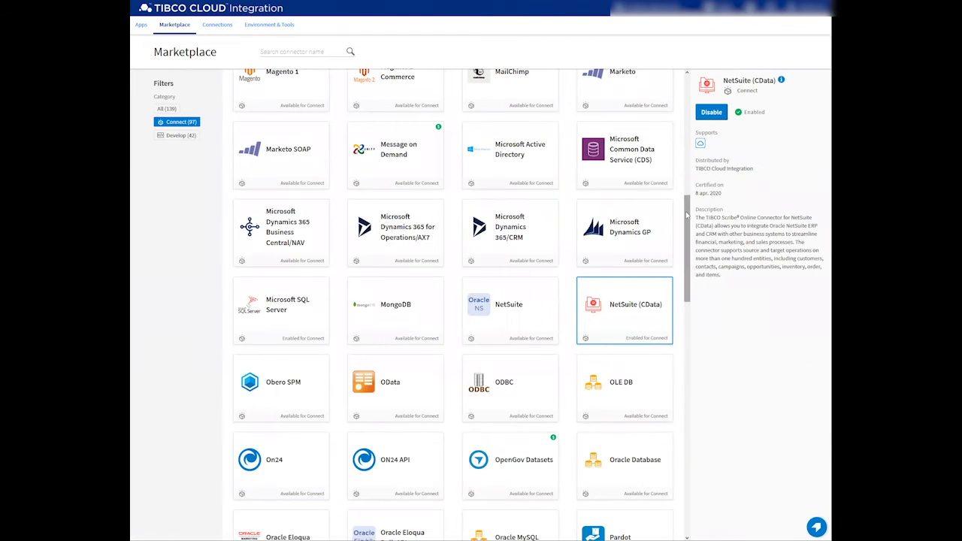
- Enable the Salesforce connector from the Marketplace catalogue
{"action": "scroll", "scroll_direction": "down", "scroll_amount": 3}
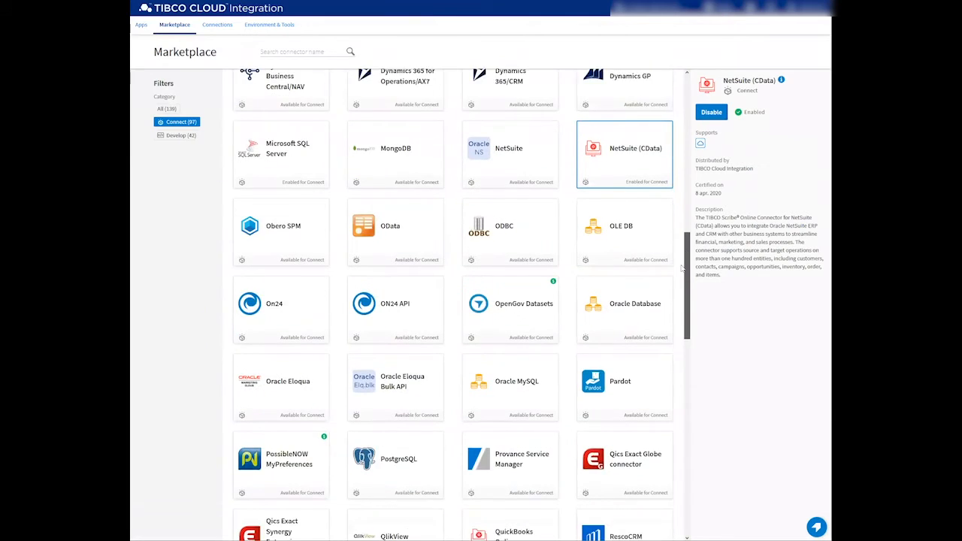
{"action": "scroll", "scroll_direction": "down", "scroll_amount": 3}
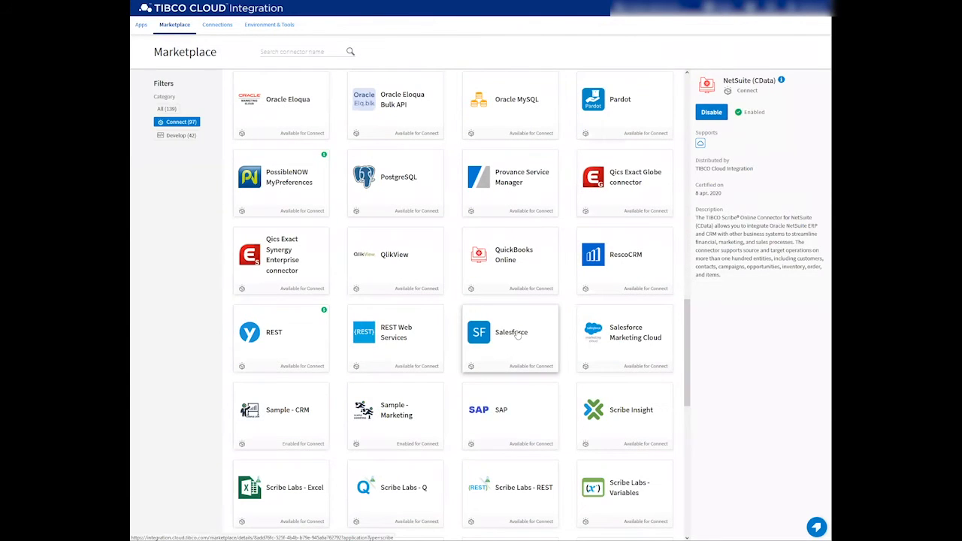
{"action": "left_click", "coordinate": [509, 333]}
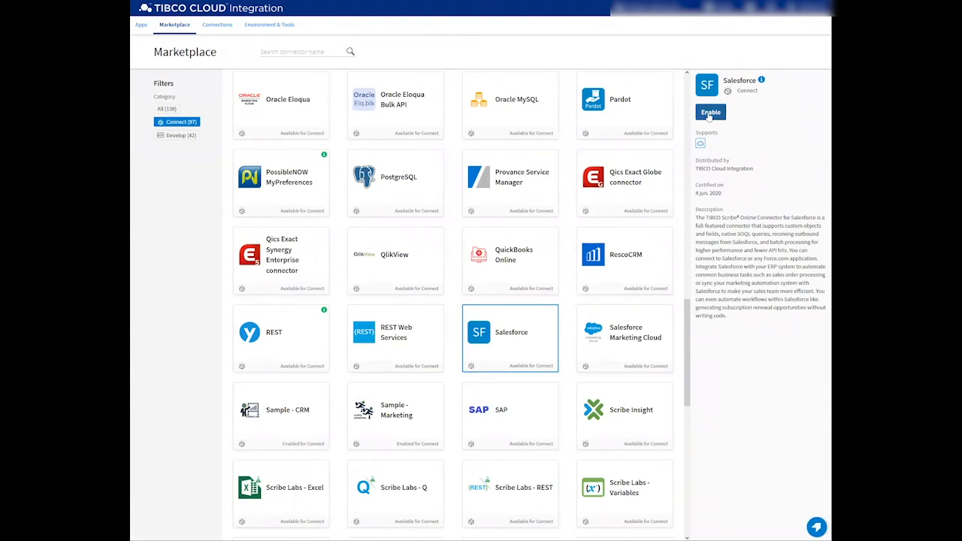
{"action": "left_click", "coordinate": [709, 111]}
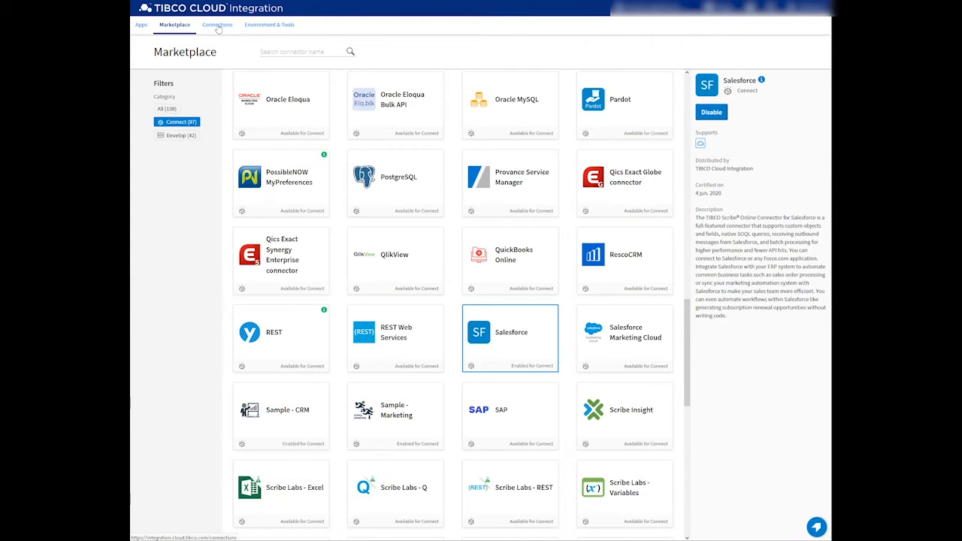
{"action": "left_click", "coordinate": [216, 24]}
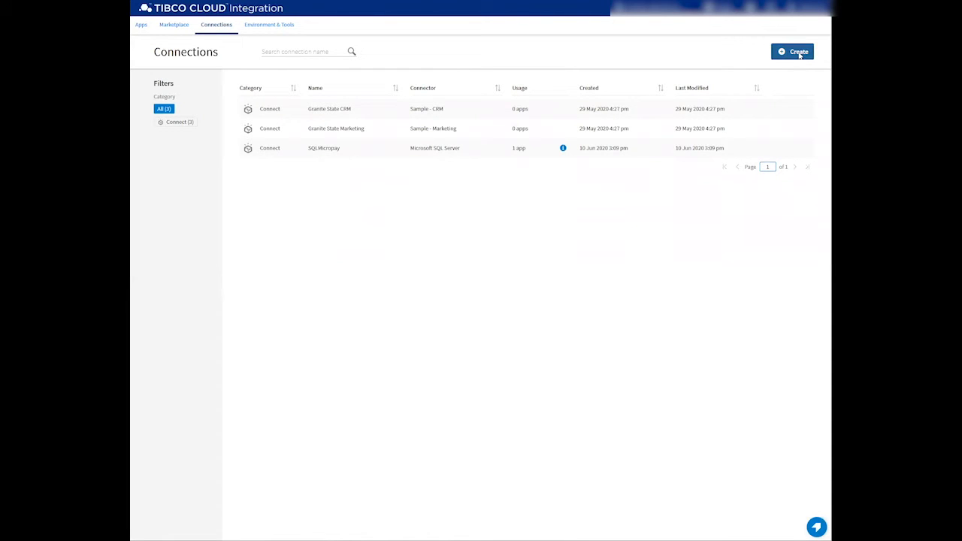
{"action": "left_click", "coordinate": [791, 51]}
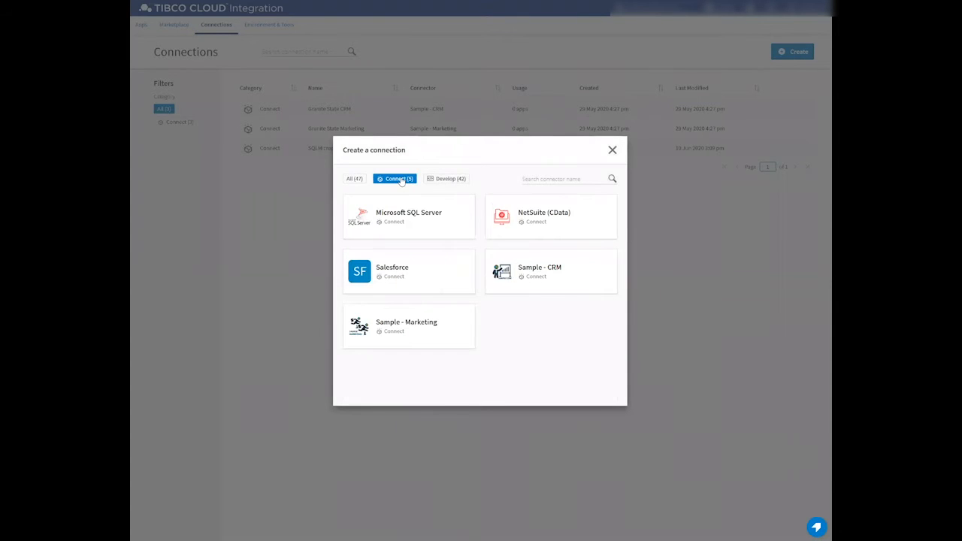
{"action": "mouse_move", "coordinate": [409, 270]}
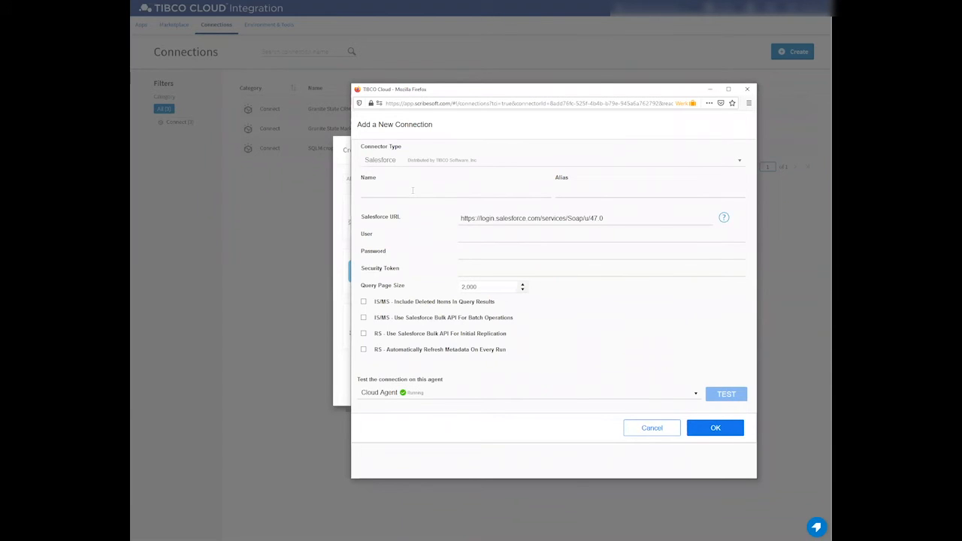
{"action": "type", "text": "Salesforce"}
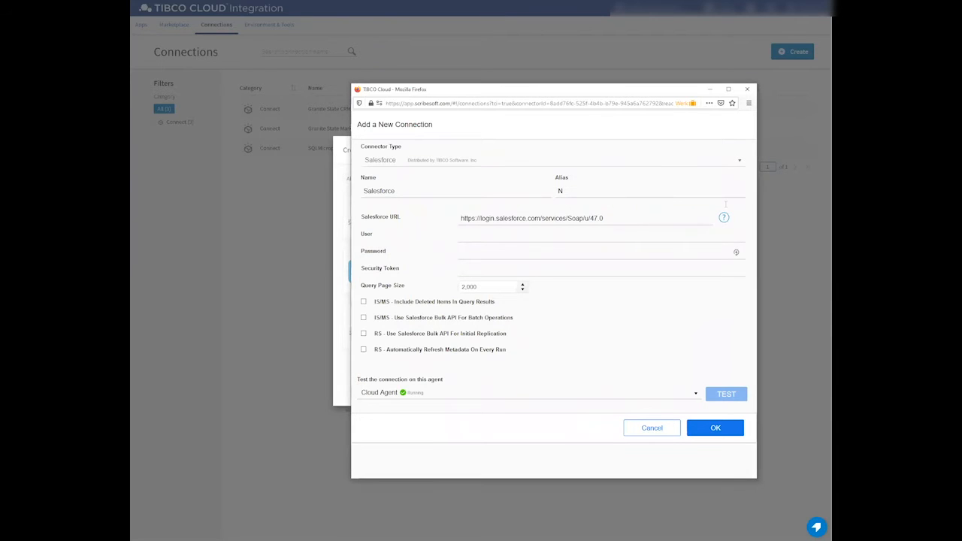
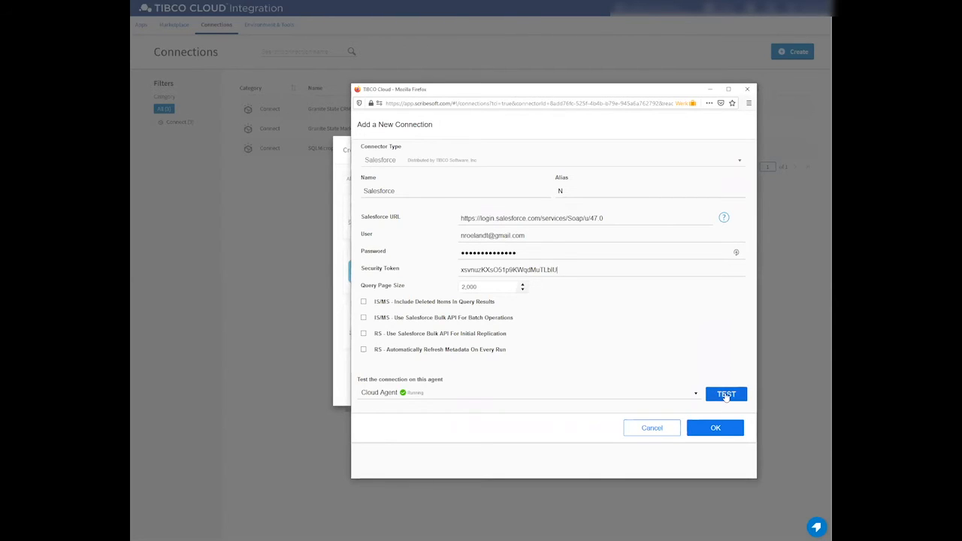
{"action": "left_click", "coordinate": [726, 394]}
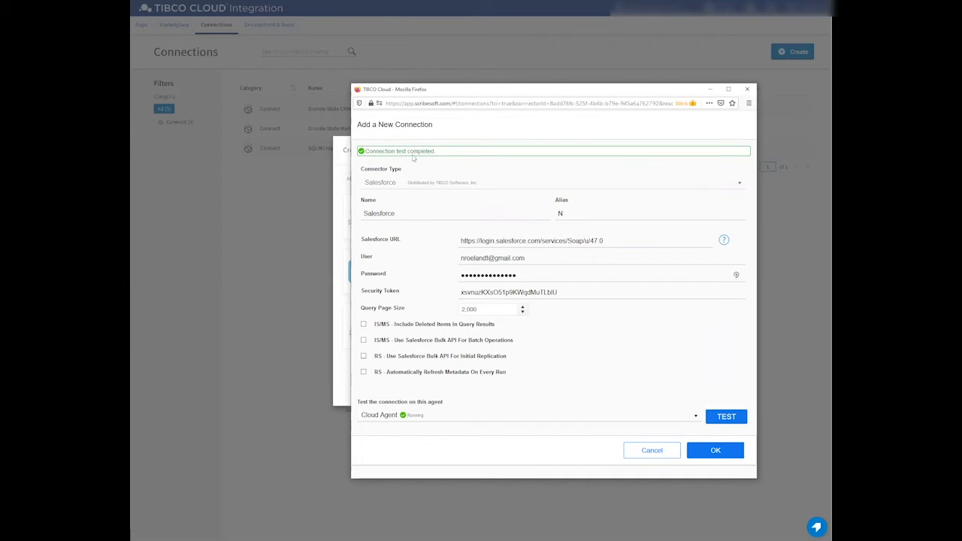
{"action": "left_click", "coordinate": [715, 451]}
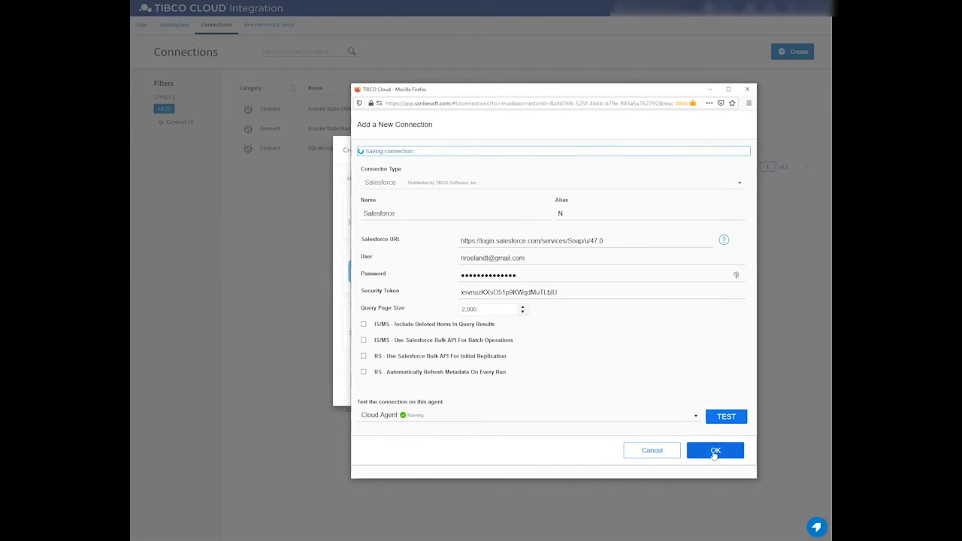
{"action": "left_click", "coordinate": [716, 451]}
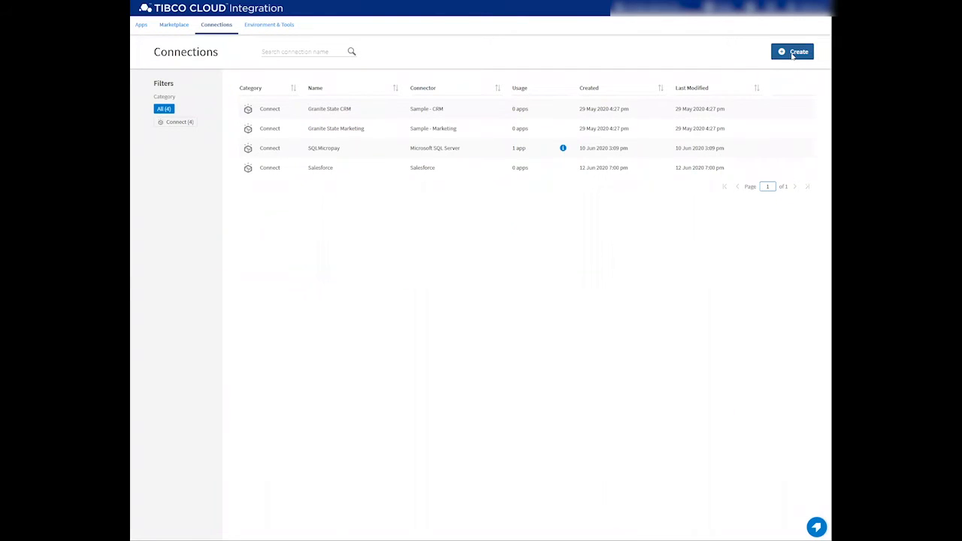
{"action": "left_click", "coordinate": [792, 51]}
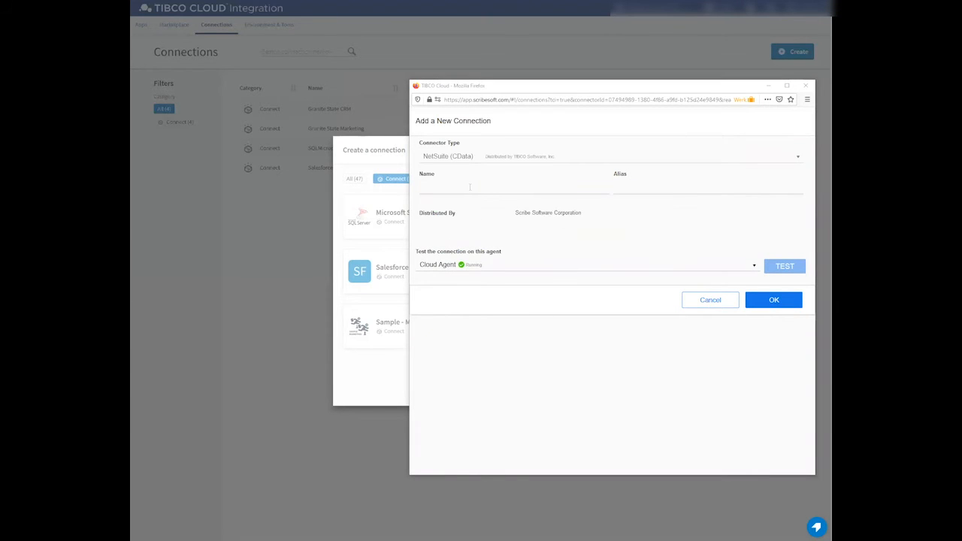
{"action": "type", "text": "Netsuite"}
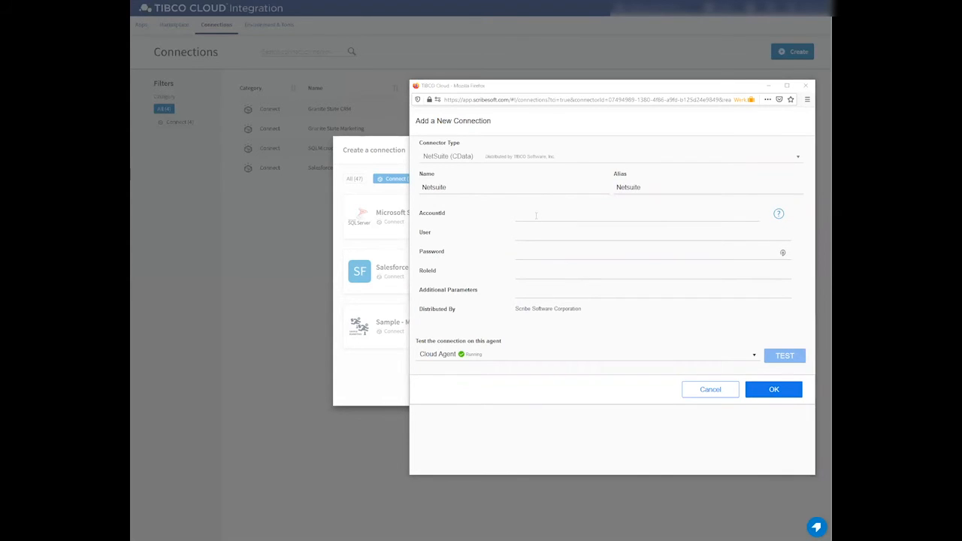
{"action": "type", "text": "TSTDRV2249962"}
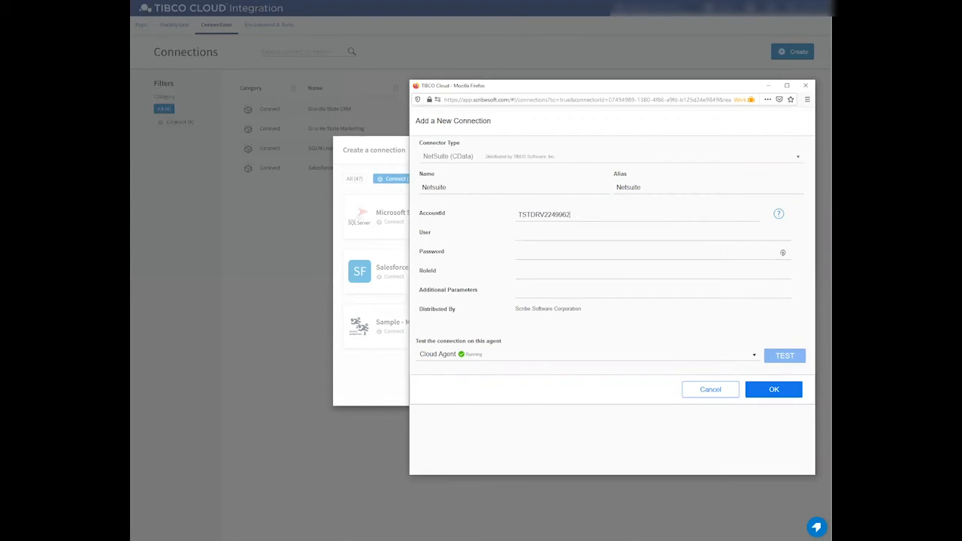
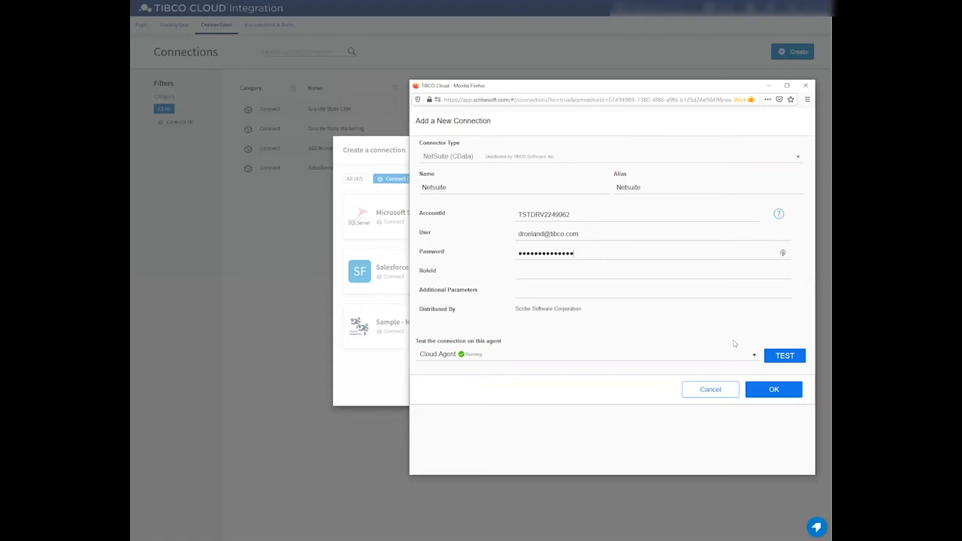
{"action": "mouse_move", "coordinate": [553, 305]}
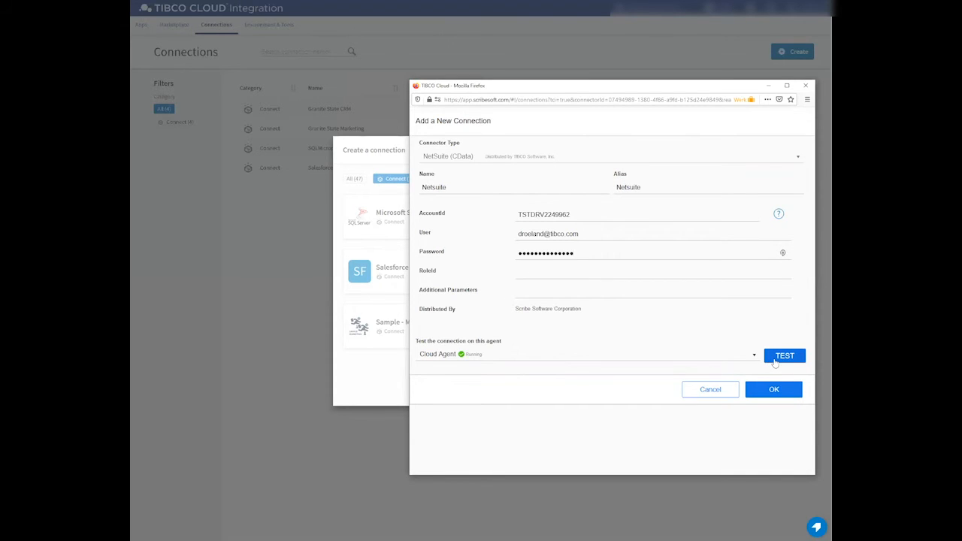
{"action": "left_click", "coordinate": [784, 355]}
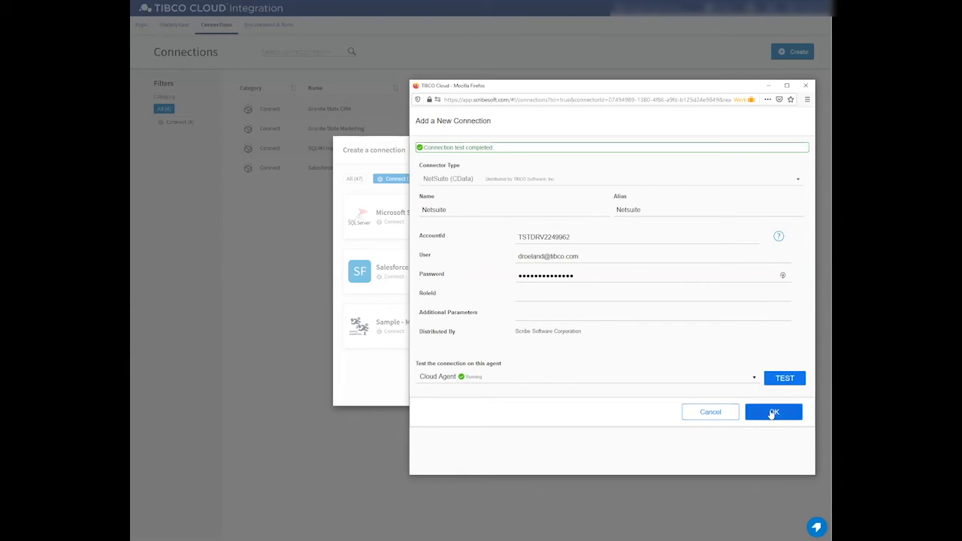
{"action": "left_click", "coordinate": [773, 412]}
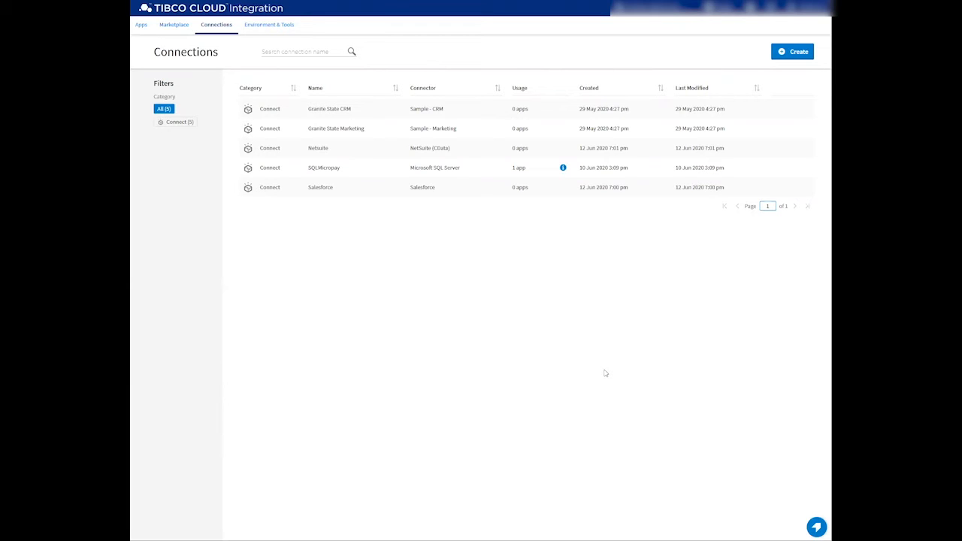
{"action": "mouse_move", "coordinate": [445, 318]}
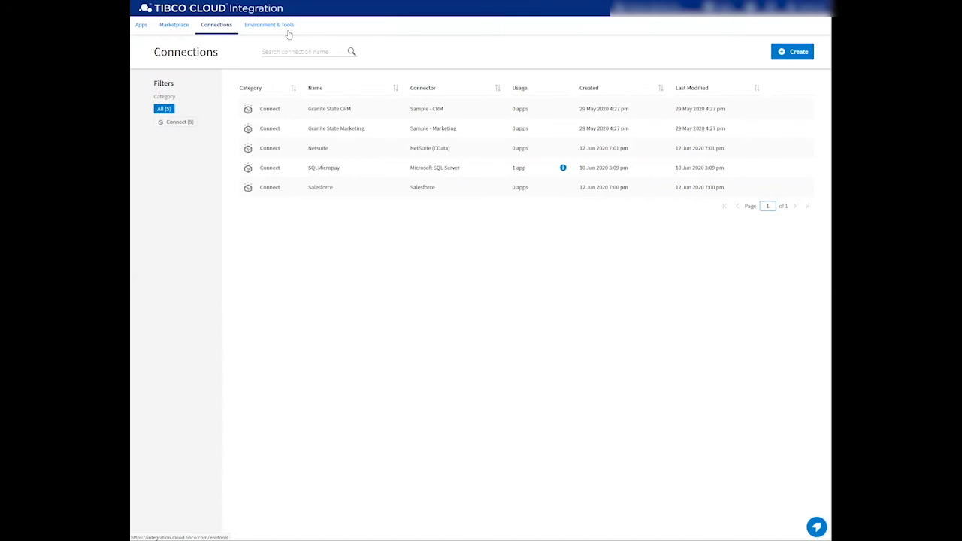
- Show the Environment & Tools overview with agents, lookup tables and downloads
{"action": "left_click", "coordinate": [268, 24]}
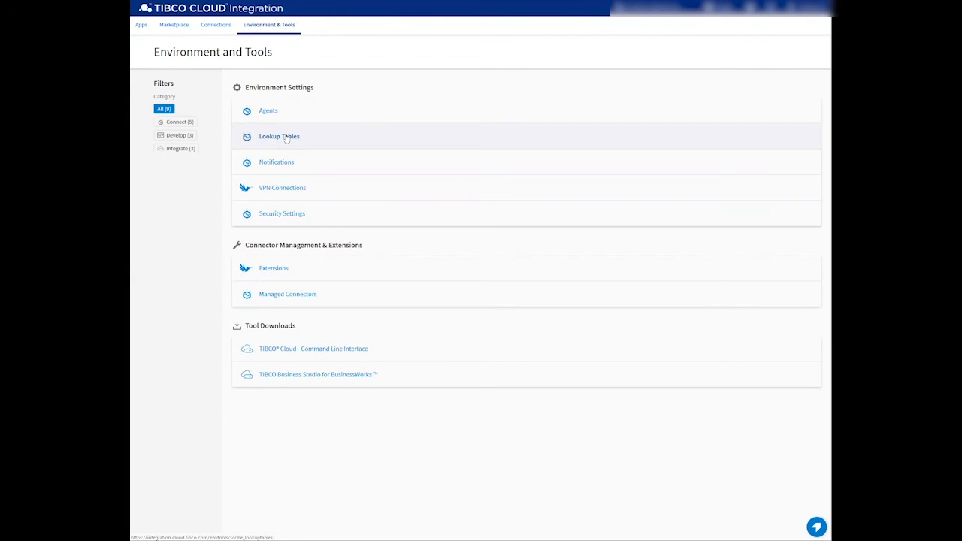
- Start a new lookup table named CountryCodes and choose to append values from a file
{"action": "left_click", "coordinate": [279, 135]}
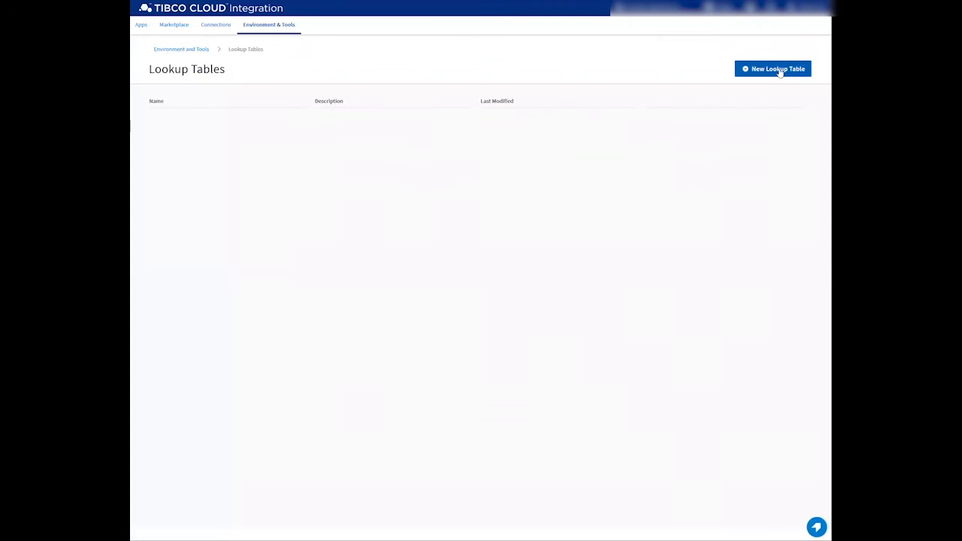
{"action": "left_click", "coordinate": [773, 69]}
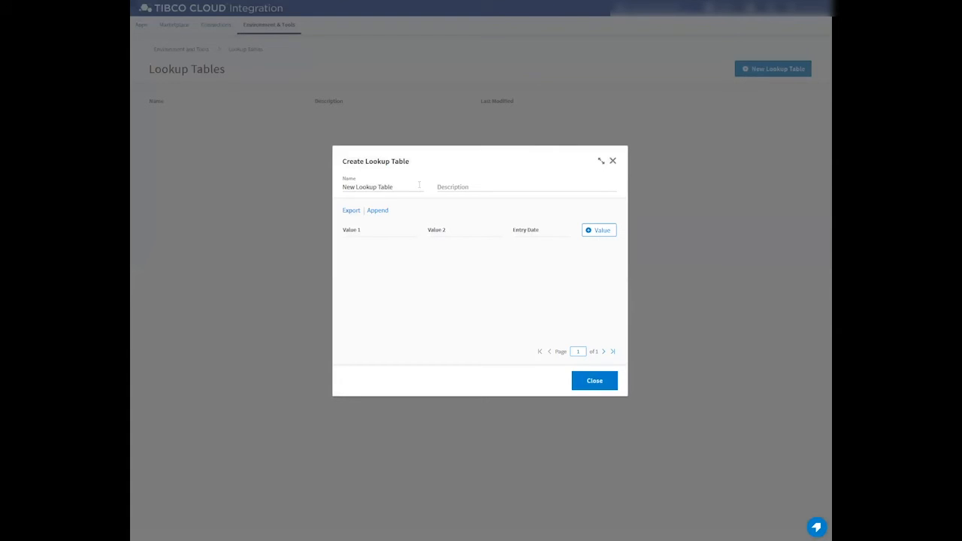
{"action": "type", "text": "CountryCodes"}
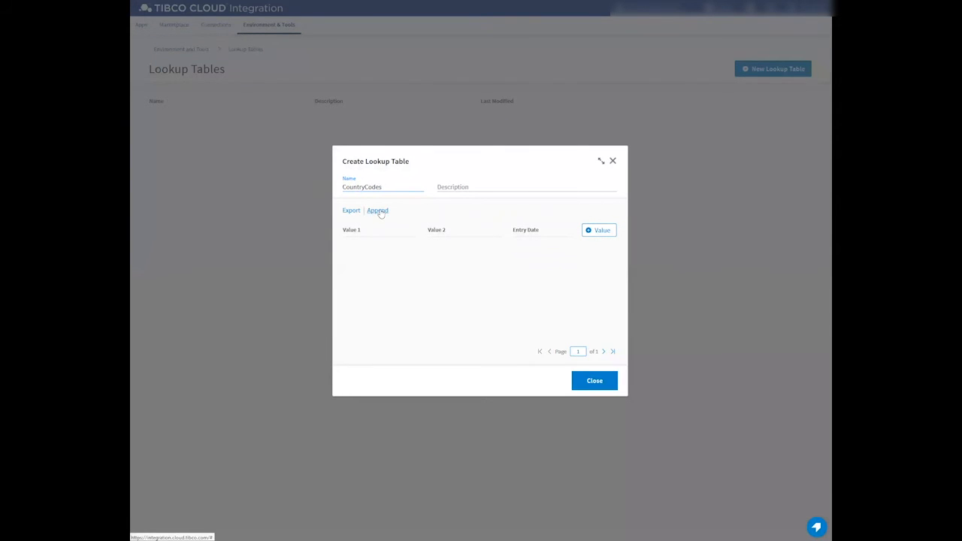
{"action": "left_click", "coordinate": [377, 211]}
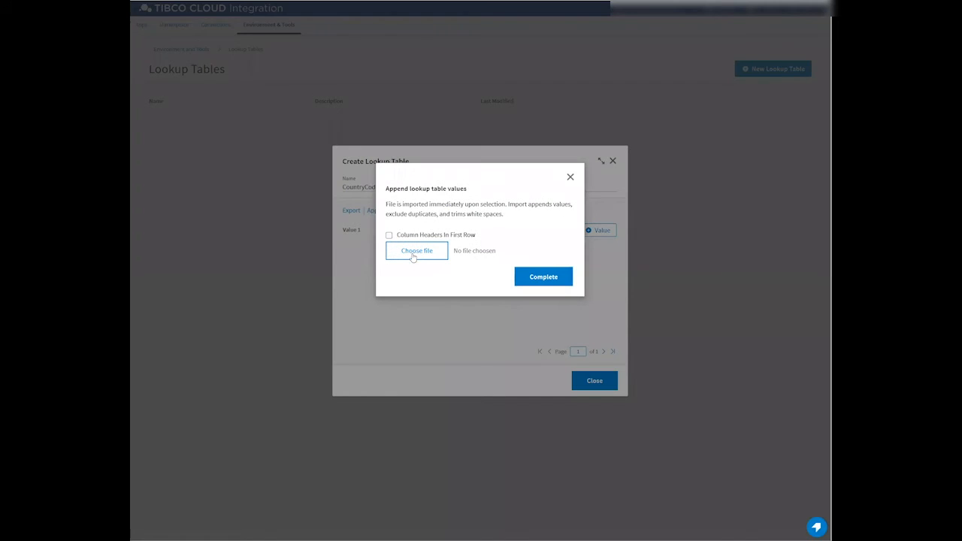
- Import countrycodes.csv into the CountryCodes table and close the finished table
{"action": "left_click", "coordinate": [417, 250]}
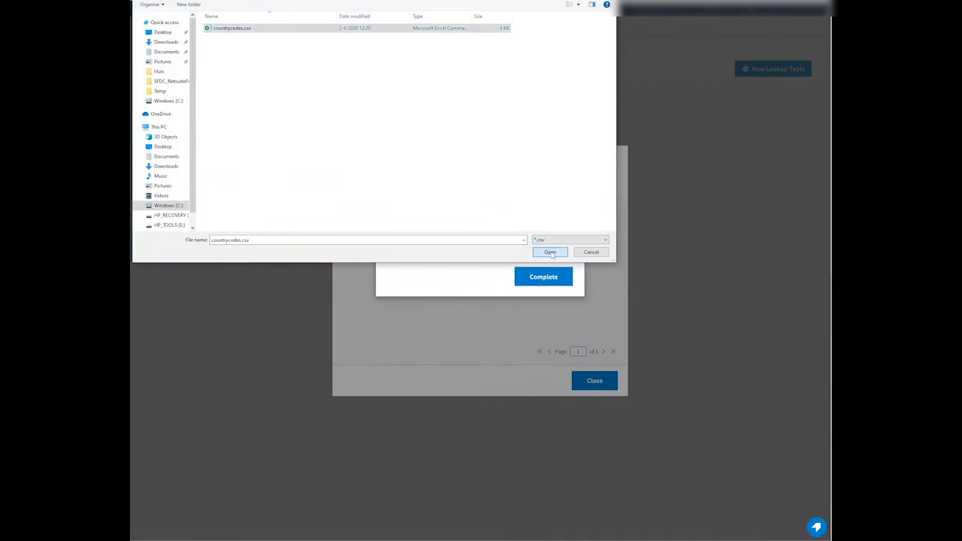
{"action": "left_click", "coordinate": [550, 253]}
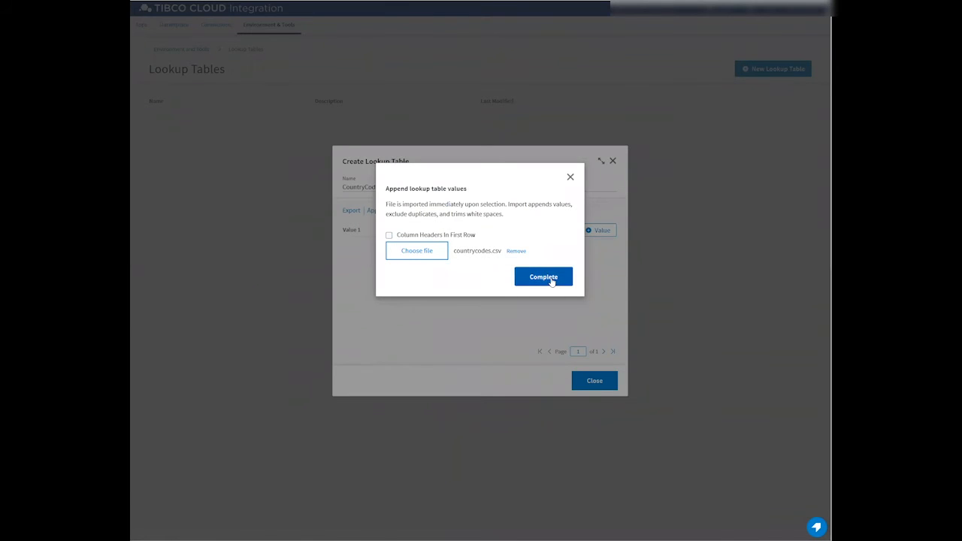
{"action": "left_click", "coordinate": [543, 277]}
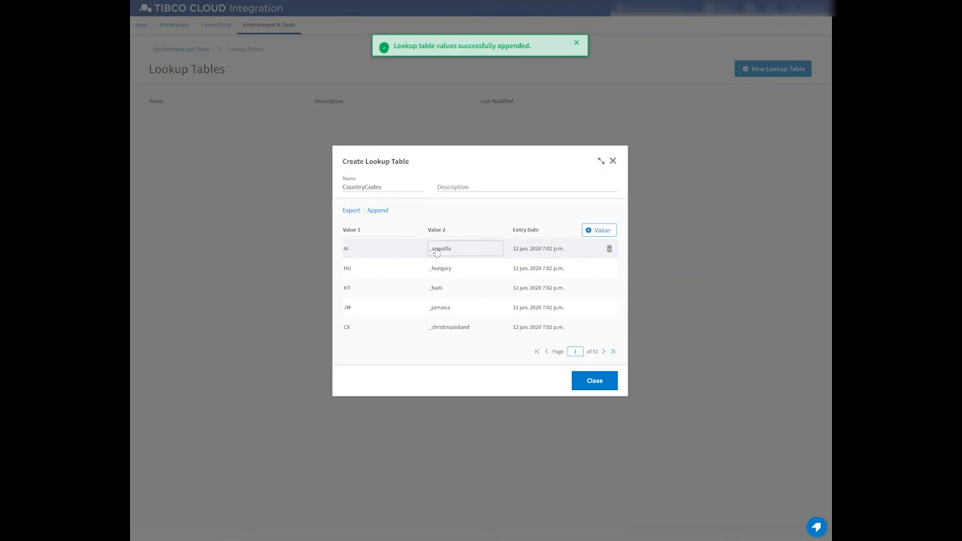
{"action": "left_click", "coordinate": [594, 381]}
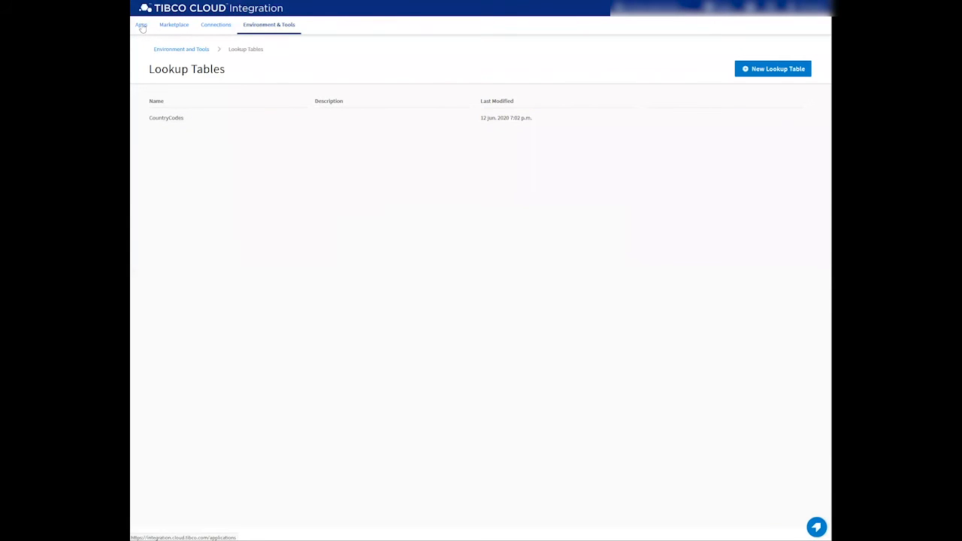
- Create a new Connect app of the On a schedule type from the Apps dashboard
{"action": "left_click", "coordinate": [142, 24]}
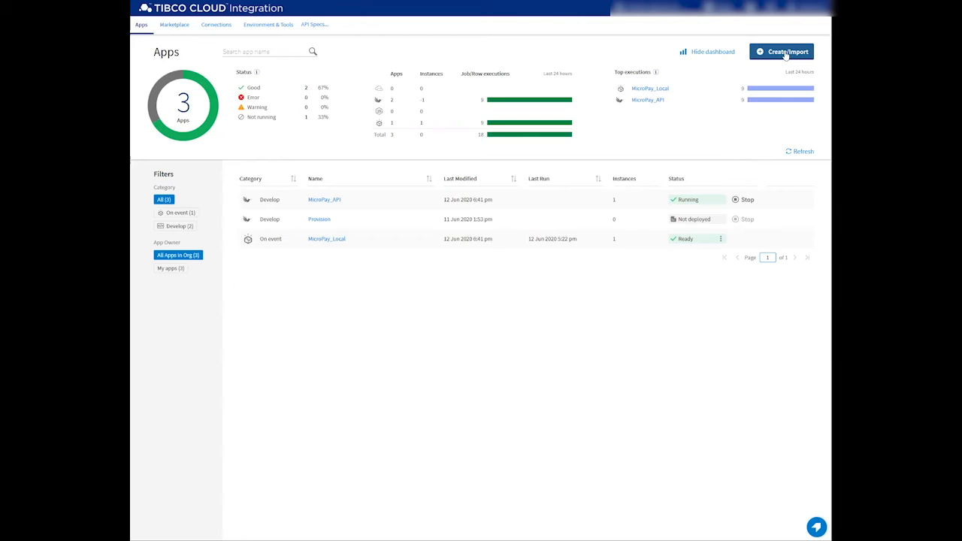
{"action": "left_click", "coordinate": [781, 51]}
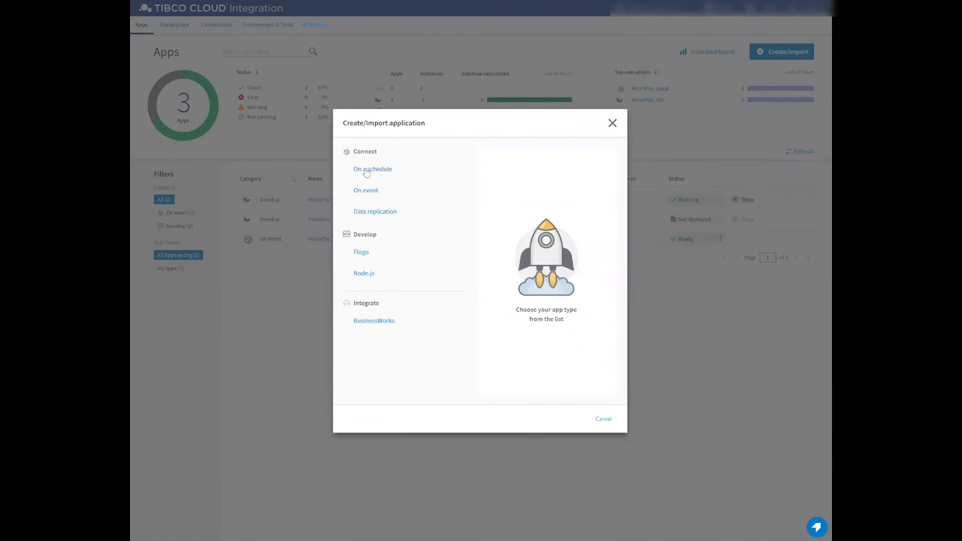
{"action": "left_click", "coordinate": [373, 168]}
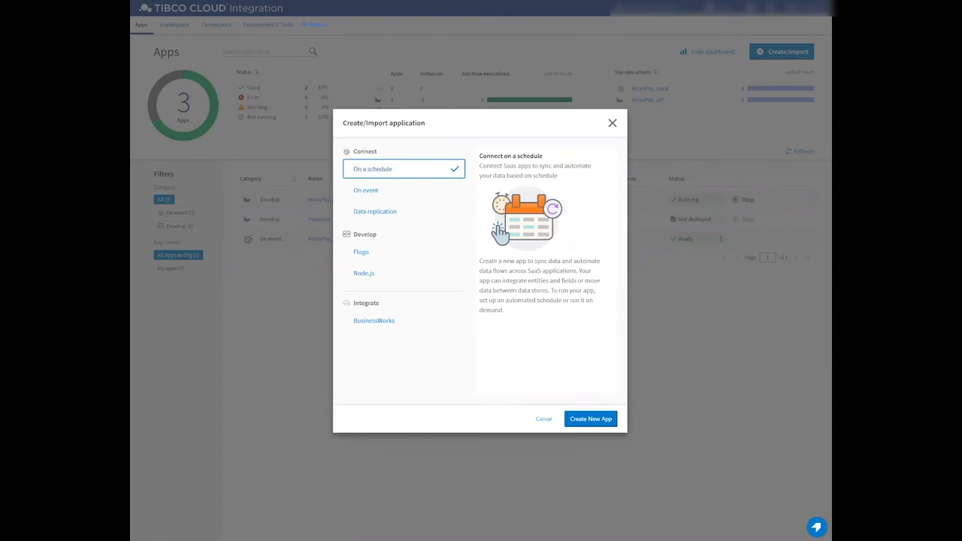
{"action": "left_click", "coordinate": [589, 417]}
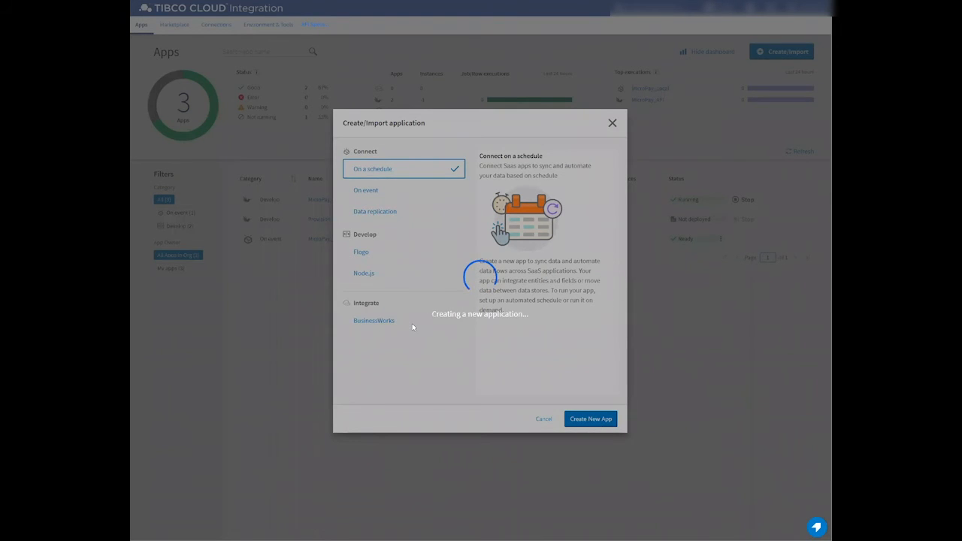
- Rename the new app to Salesforce <-> Netsuite
{"action": "left_click", "coordinate": [590, 418]}
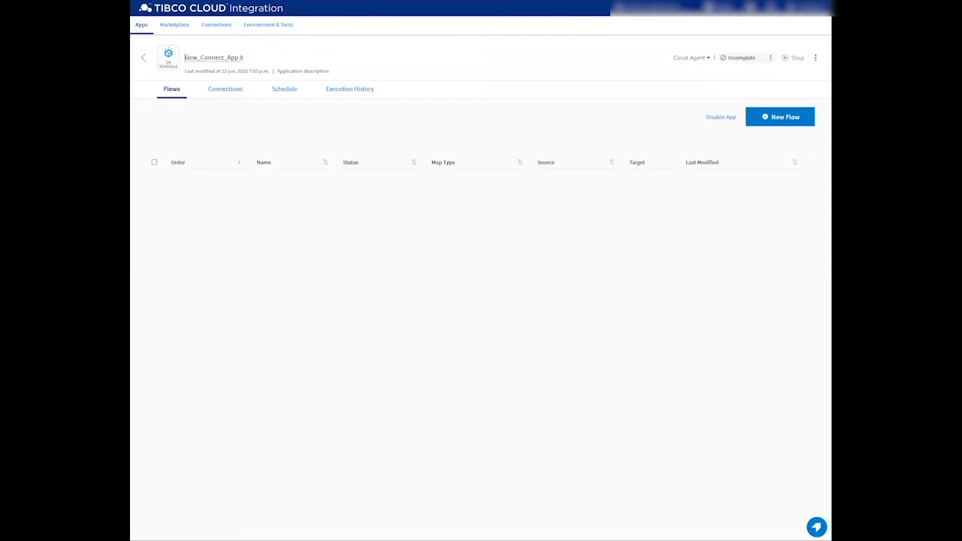
{"action": "type", "text": "Salesforce <>"}
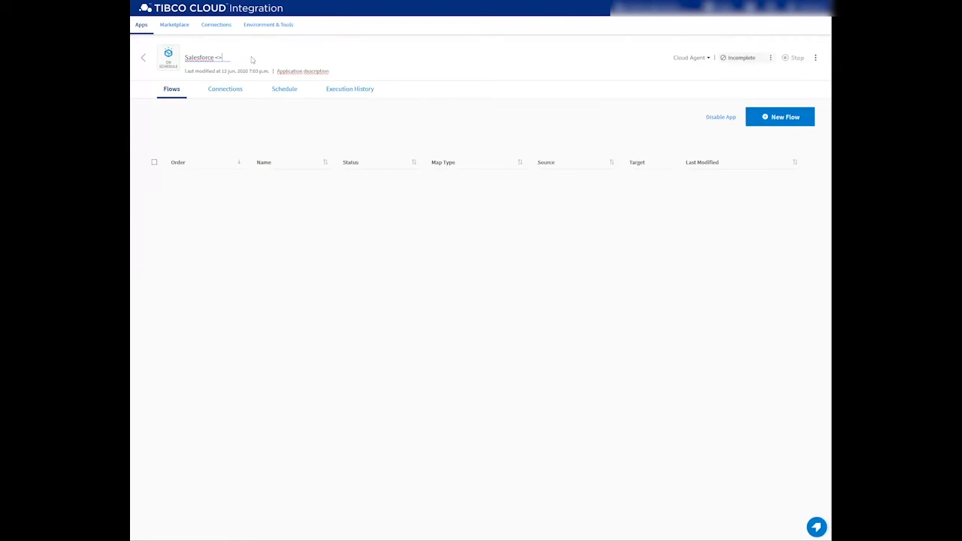
{"action": "type", "text": "Netsuite"}
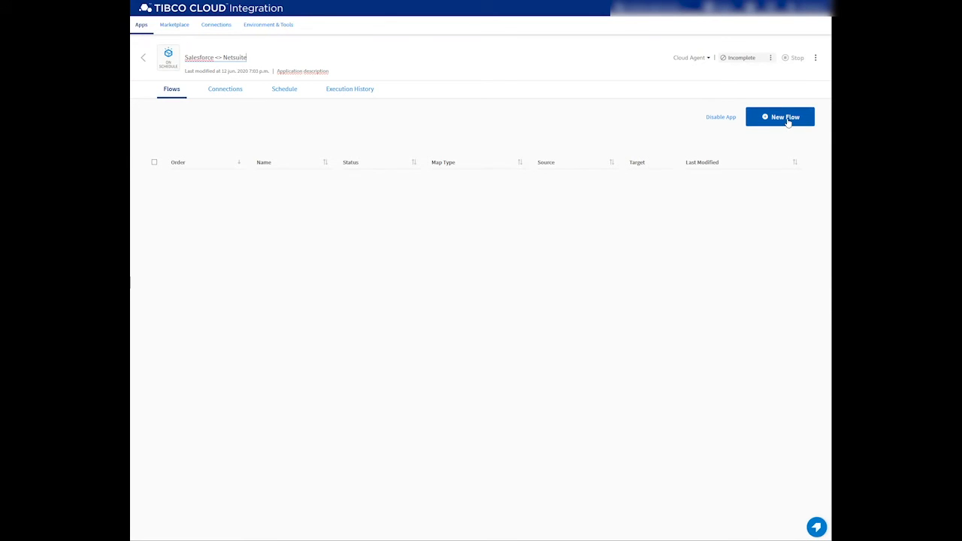
- Import the SFDC Accounts -> Netsuite Customers flow file into the app's flows
{"action": "left_click", "coordinate": [785, 117]}
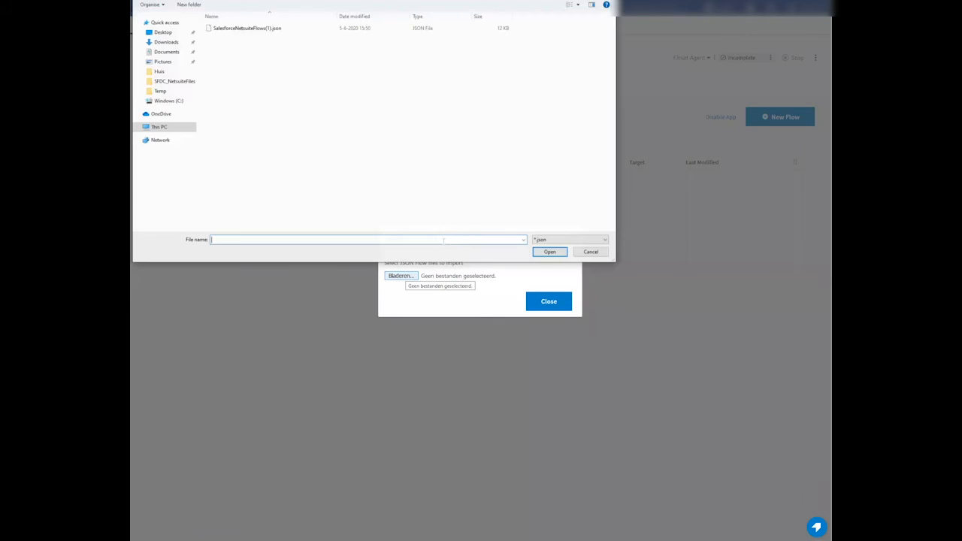
{"action": "left_click", "coordinate": [246, 27]}
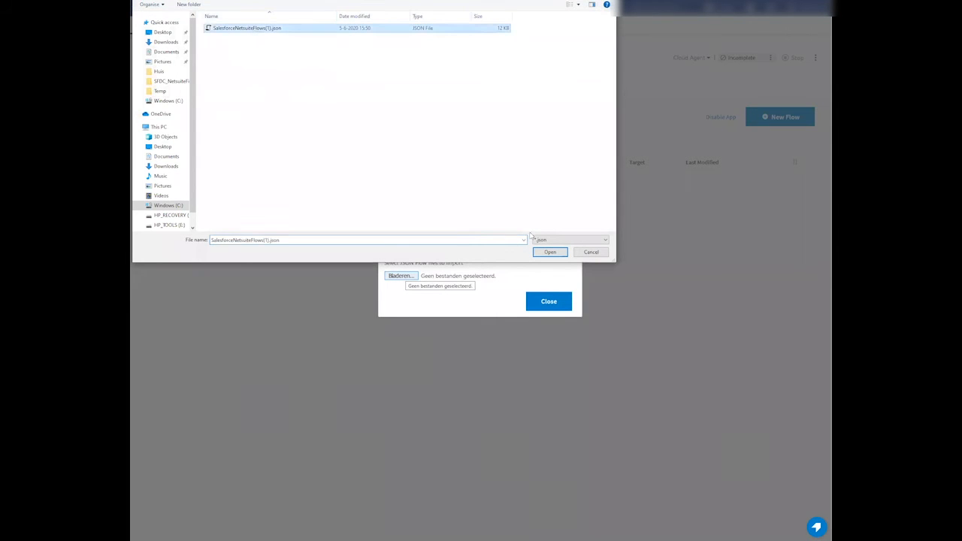
{"action": "left_click", "coordinate": [550, 252]}
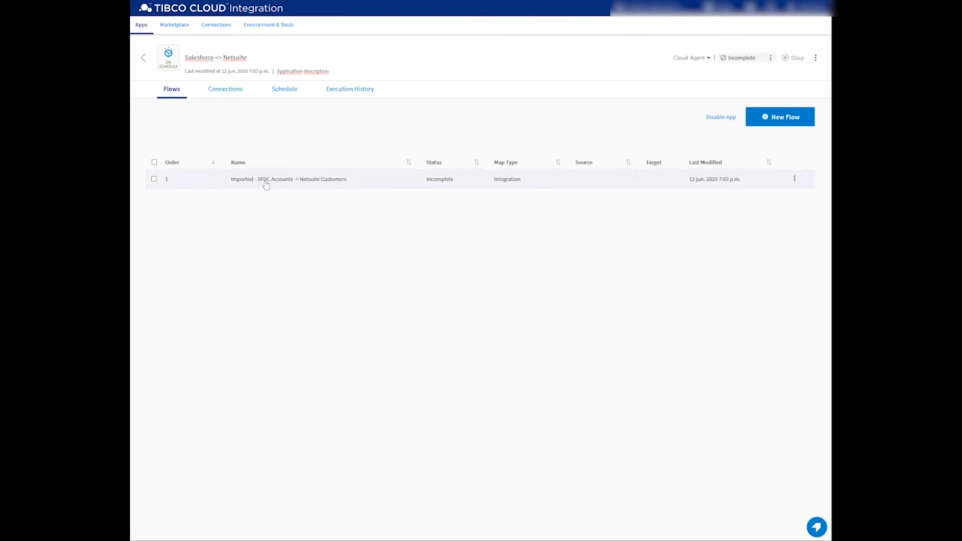
{"action": "mouse_move", "coordinate": [307, 183]}
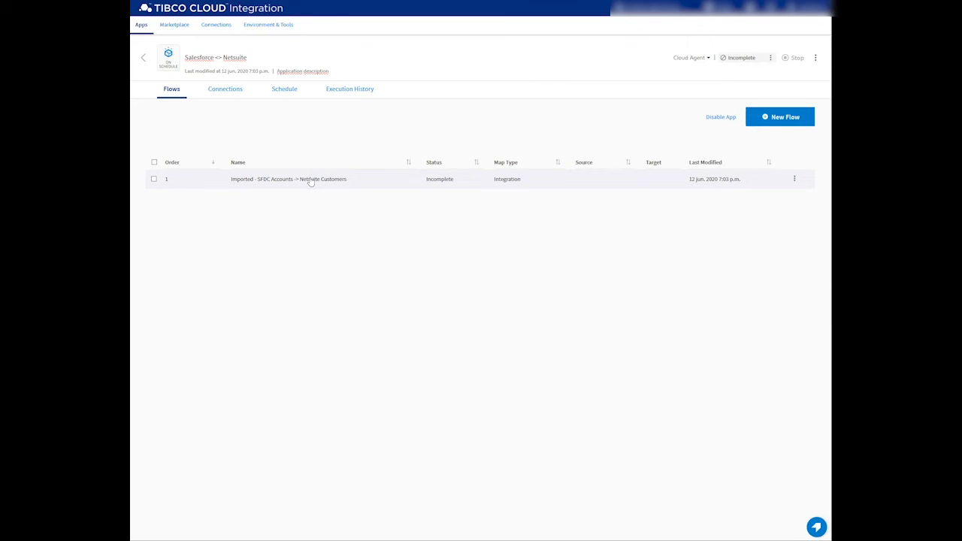
- Inspect each flow block: Query SFDC Accounts, For Each, Lookup, If Exists, Update and Create Customer
{"action": "left_click", "coordinate": [289, 179]}
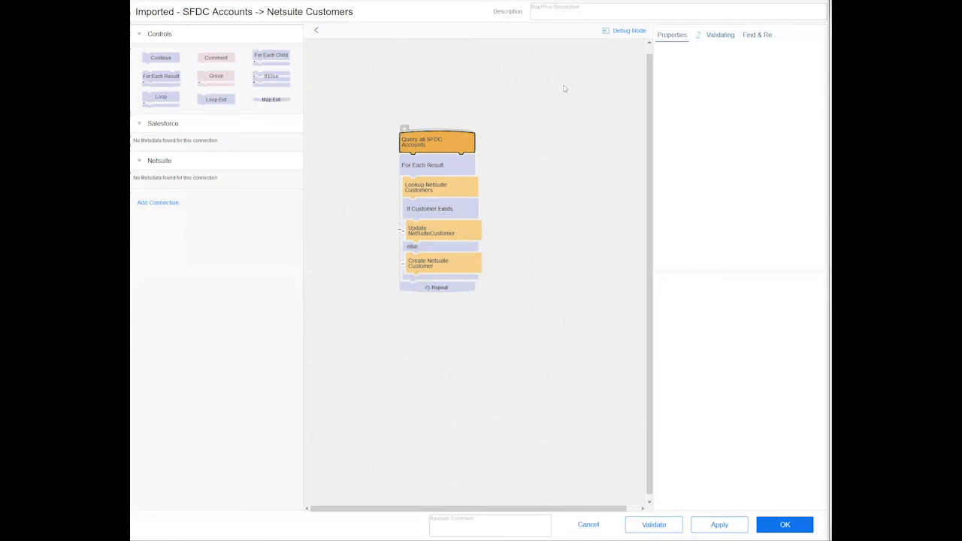
{"action": "left_click", "coordinate": [438, 141]}
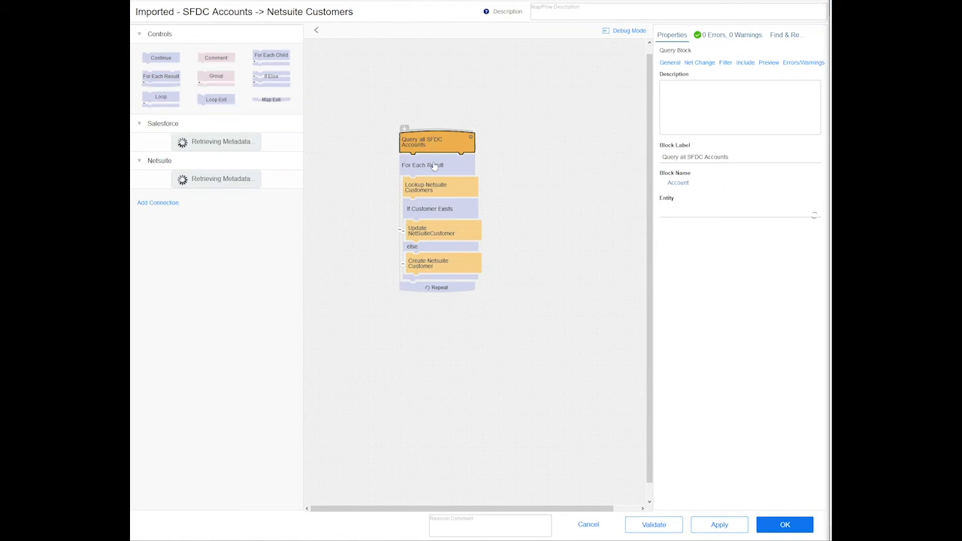
{"action": "left_click", "coordinate": [422, 164]}
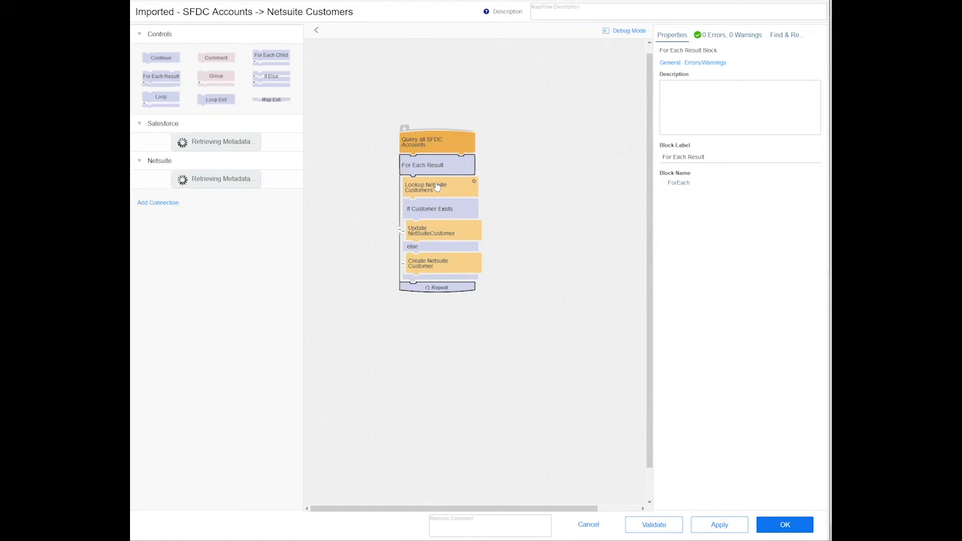
{"action": "left_click", "coordinate": [436, 187]}
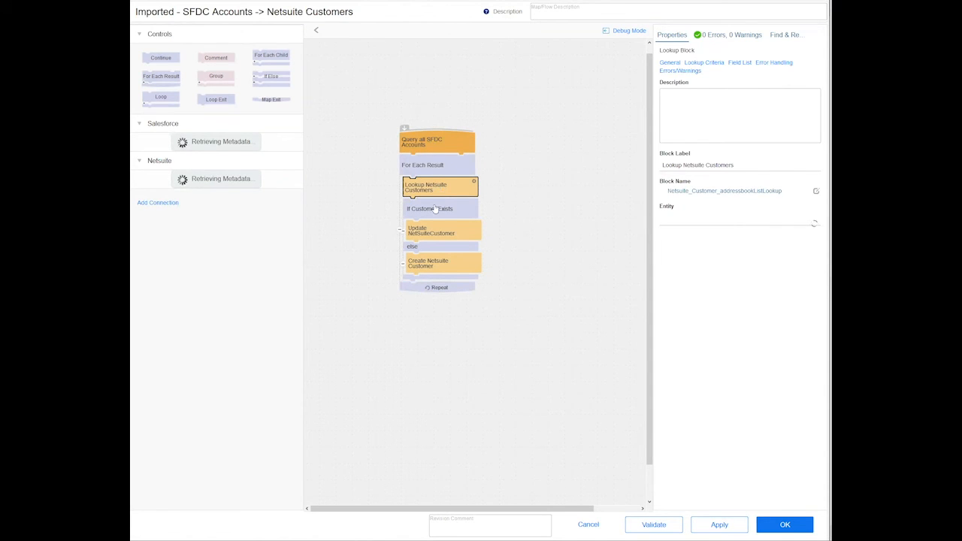
{"action": "left_click", "coordinate": [430, 207]}
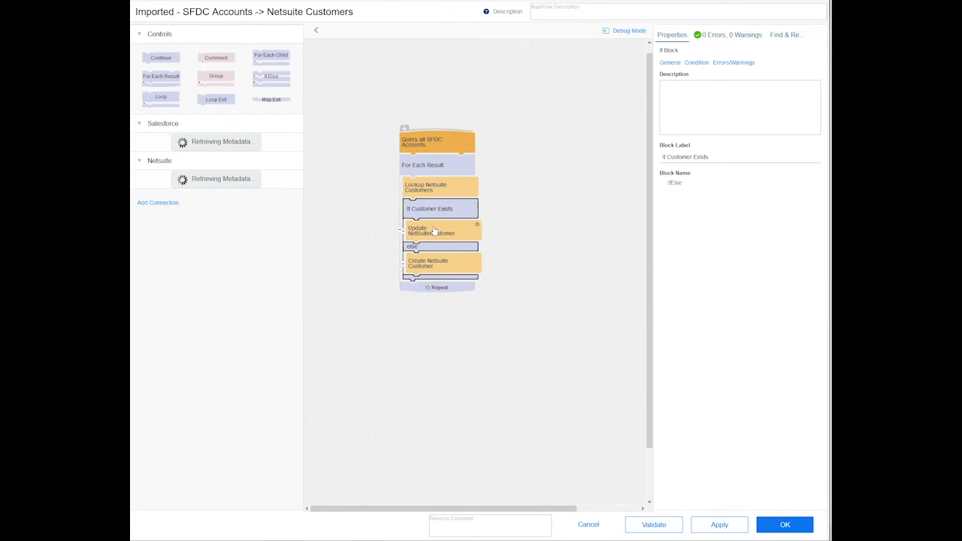
{"action": "left_click", "coordinate": [430, 231]}
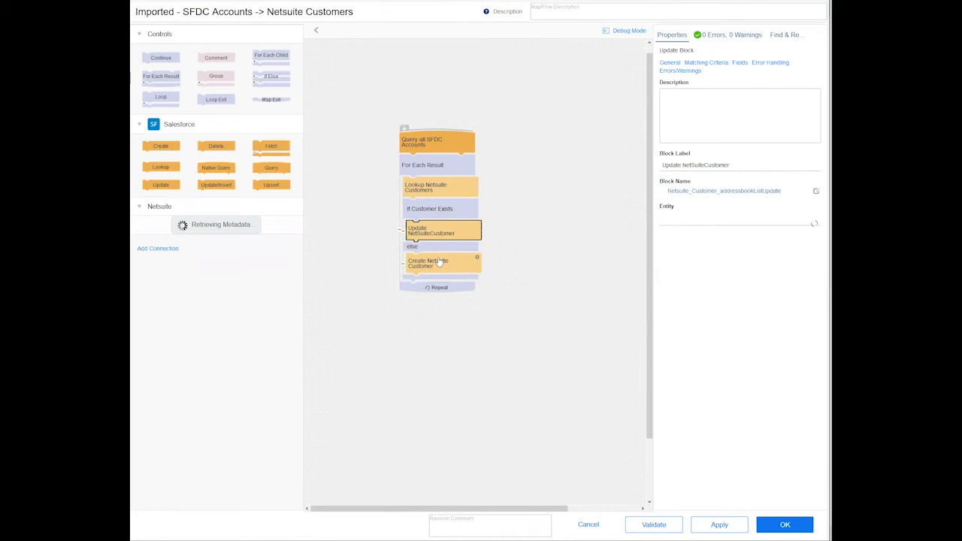
{"action": "left_click", "coordinate": [439, 263]}
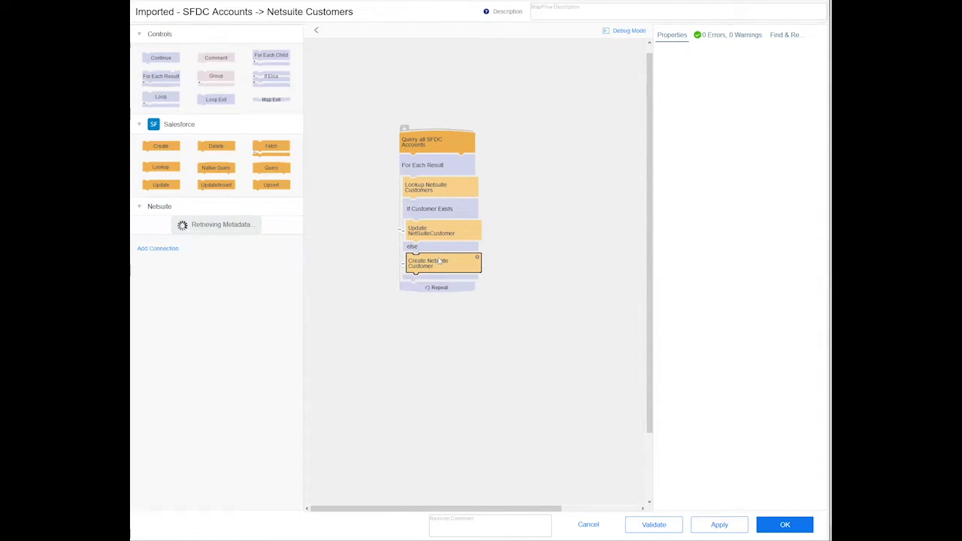
- Show the Create Netsuite Customer block's Fields mappings from Salesforce Account fields
{"action": "double_click", "coordinate": [428, 263]}
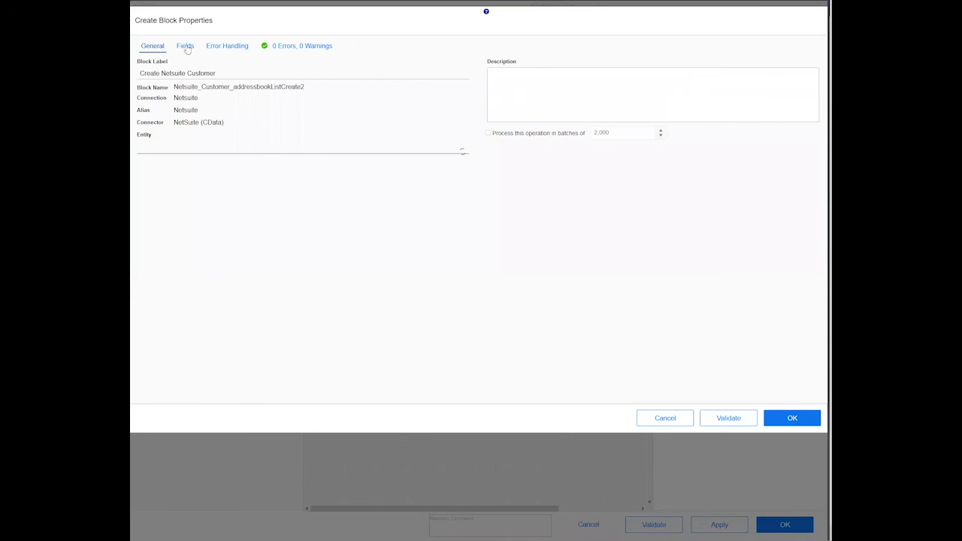
{"action": "left_click", "coordinate": [185, 45]}
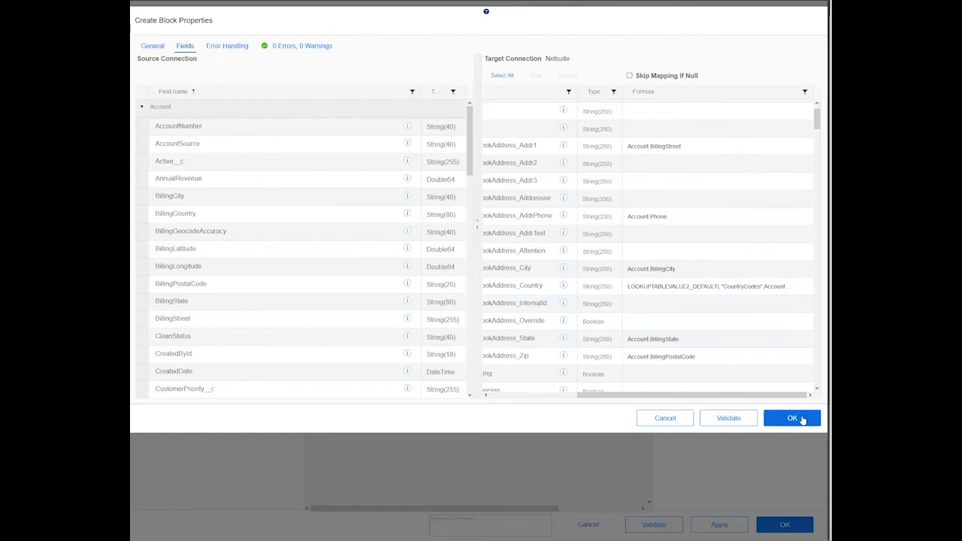
- Accept the Create block settings, adjust the flow name, and save the flow back to the Apps dashboard
{"action": "left_click", "coordinate": [791, 418]}
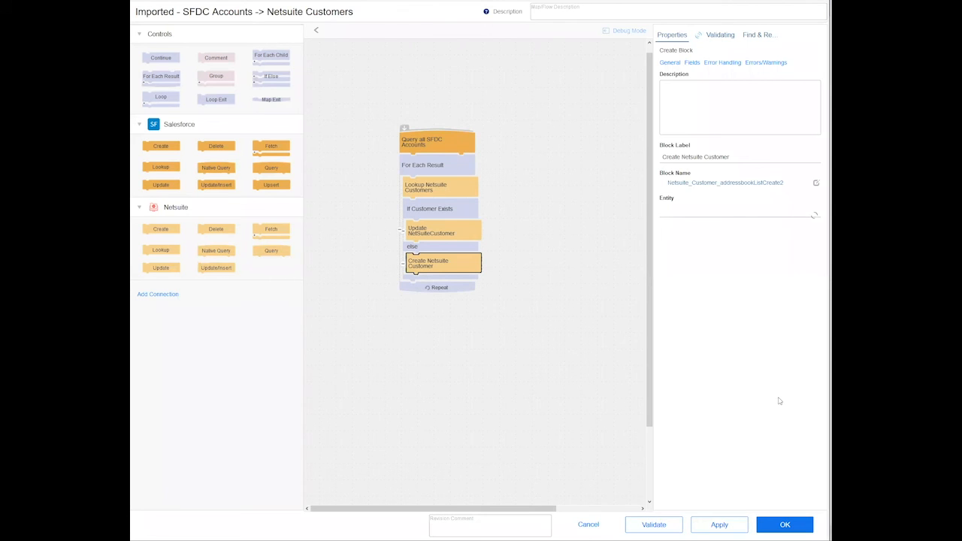
{"action": "left_click", "coordinate": [652, 525]}
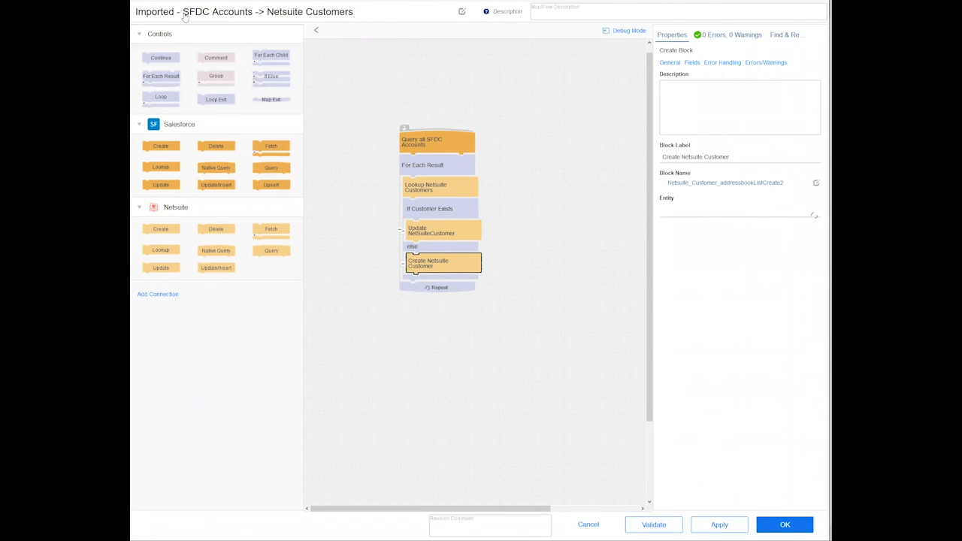
{"action": "double_click", "coordinate": [157, 12]}
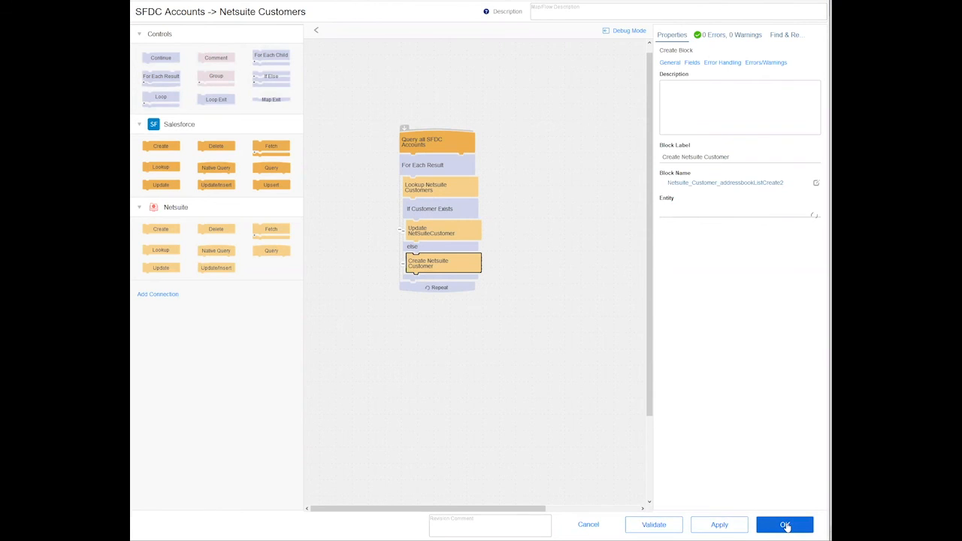
{"action": "left_click", "coordinate": [785, 525]}
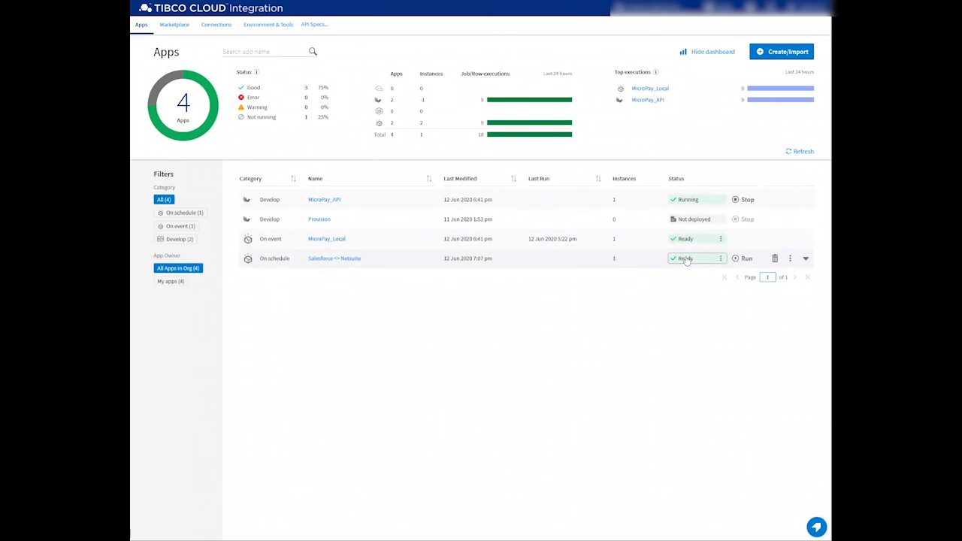
{"action": "mouse_move", "coordinate": [687, 263]}
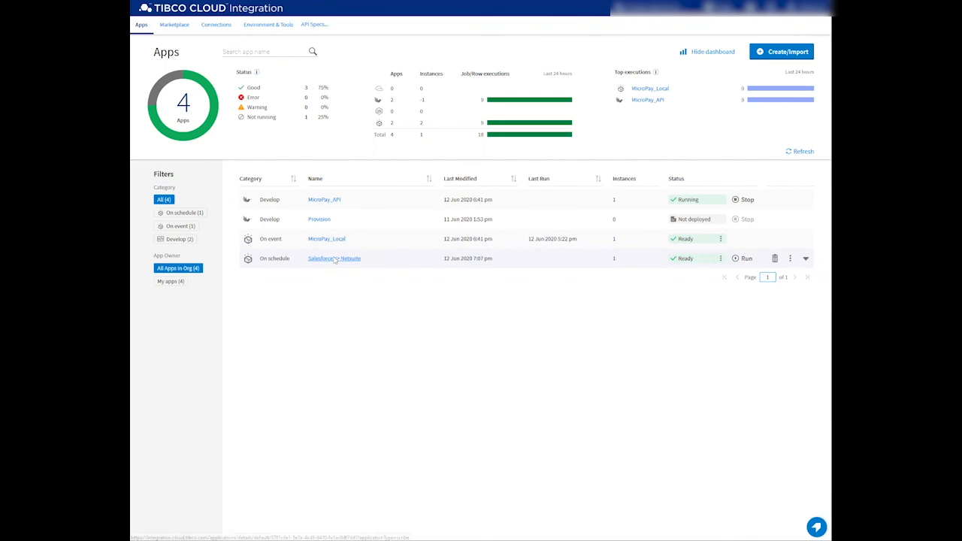
{"action": "left_click", "coordinate": [334, 258]}
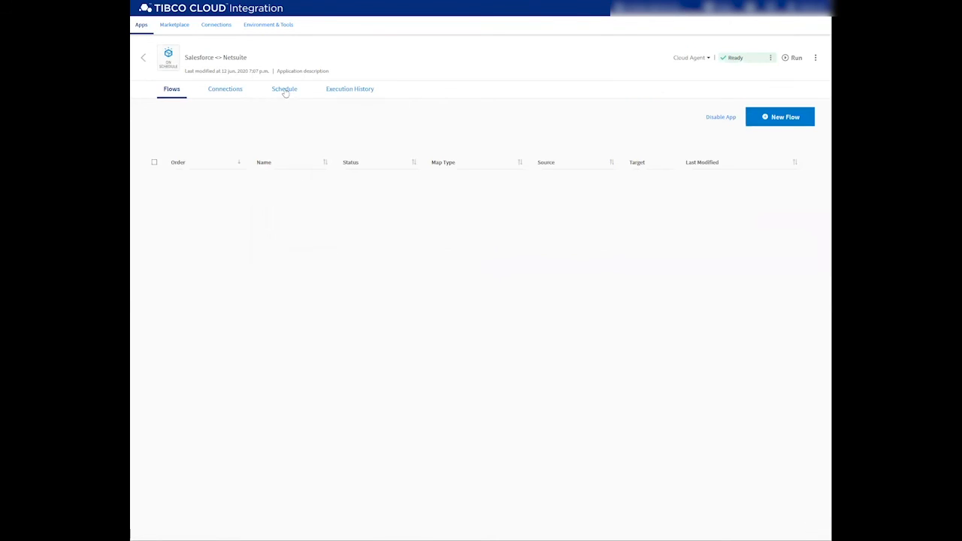
{"action": "left_click", "coordinate": [284, 88]}
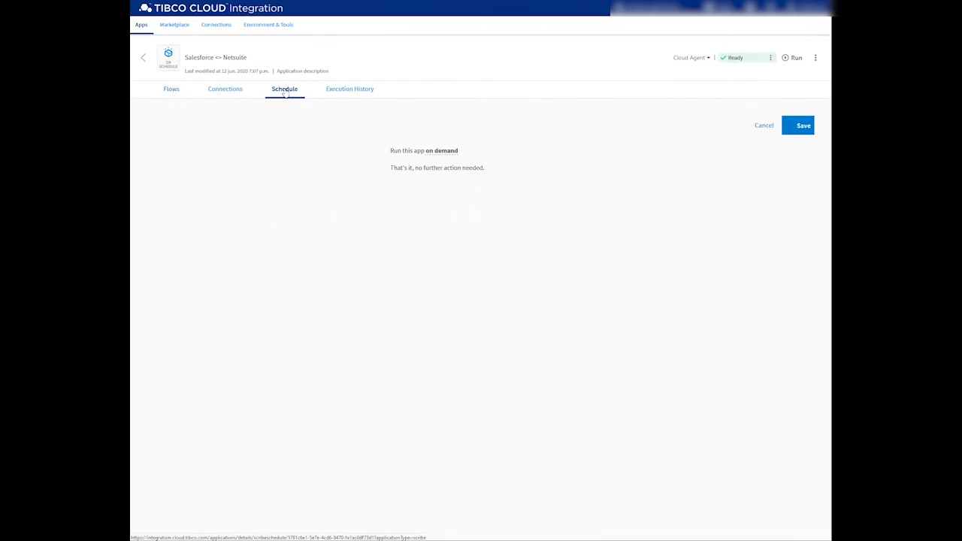
{"action": "left_click", "coordinate": [442, 151]}
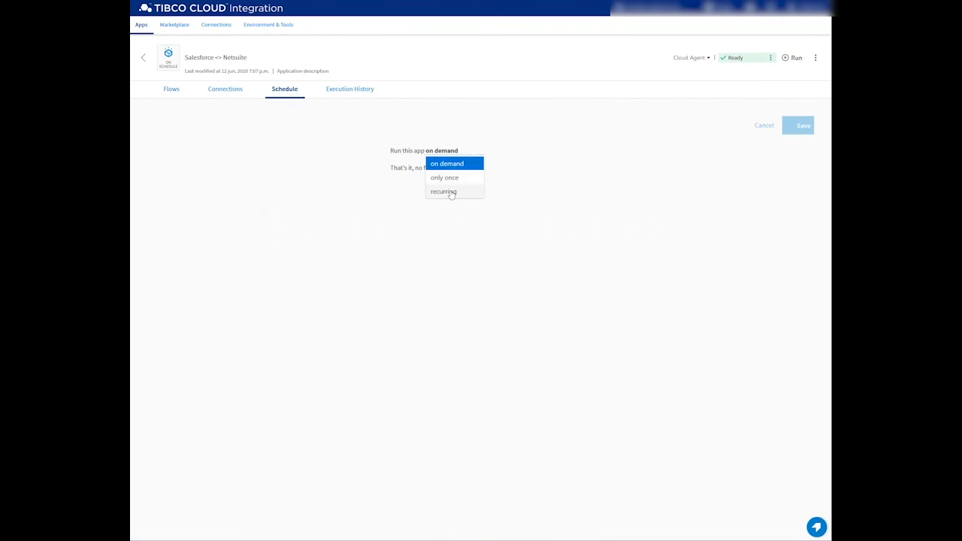
{"action": "left_click", "coordinate": [443, 191]}
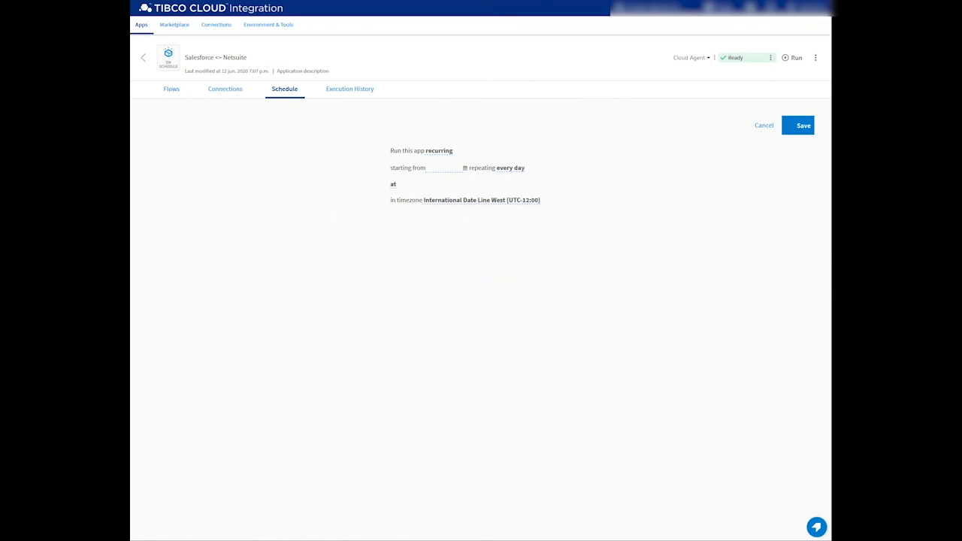
{"action": "mouse_move", "coordinate": [764, 126]}
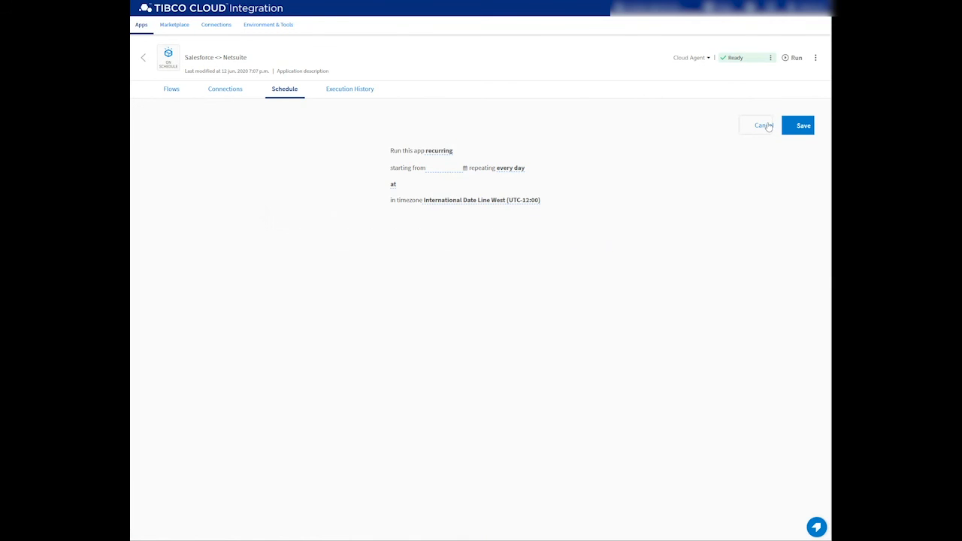
{"action": "left_click", "coordinate": [764, 126]}
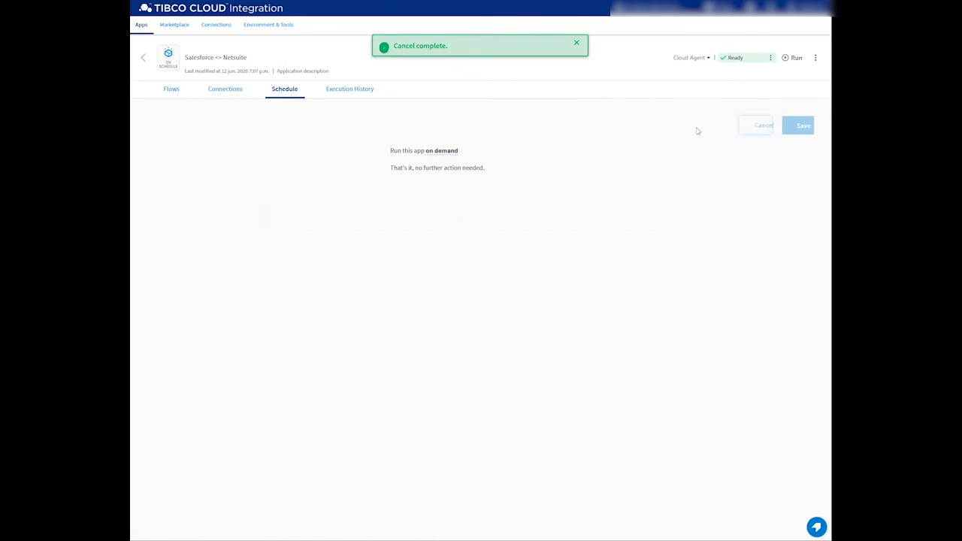
{"action": "left_click", "coordinate": [143, 57]}
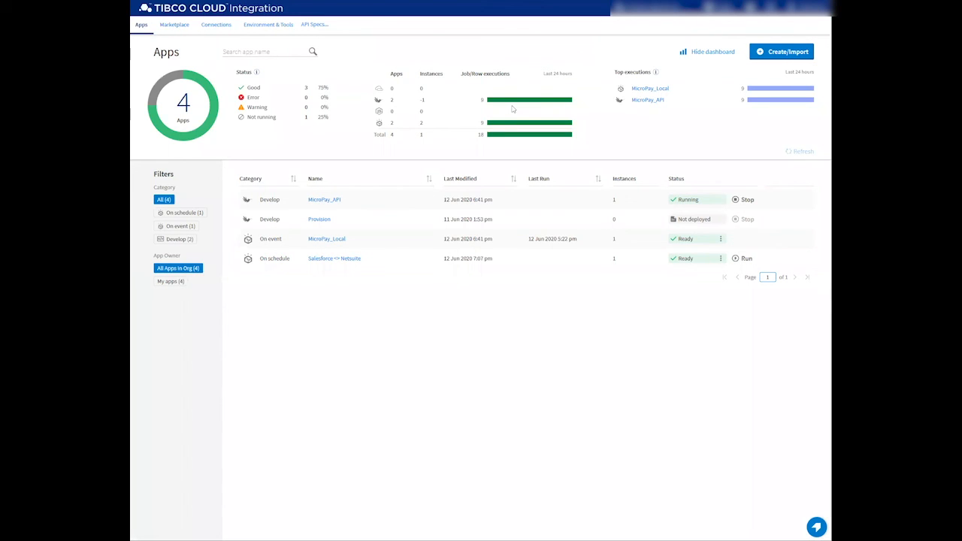
{"action": "left_click", "coordinate": [799, 150]}
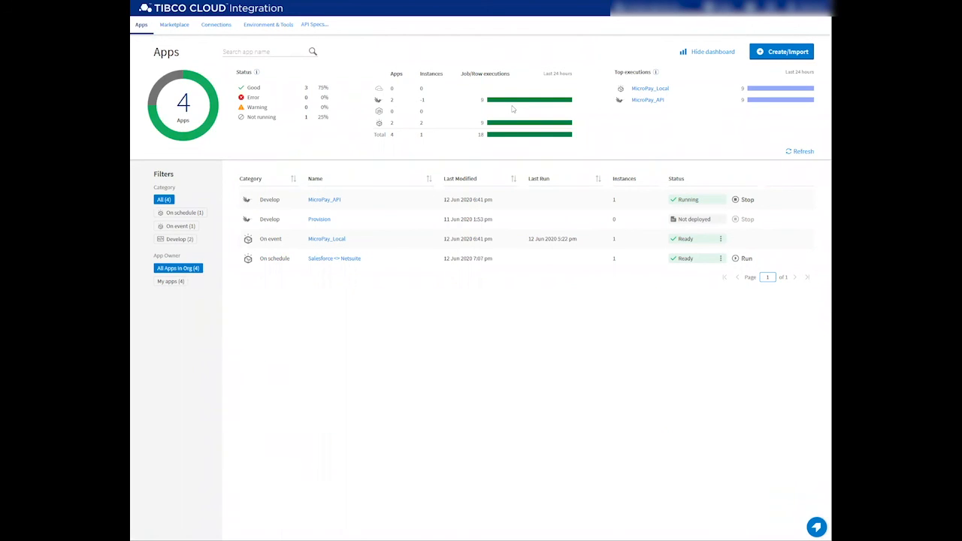
{"action": "mouse_move", "coordinate": [507, 112]}
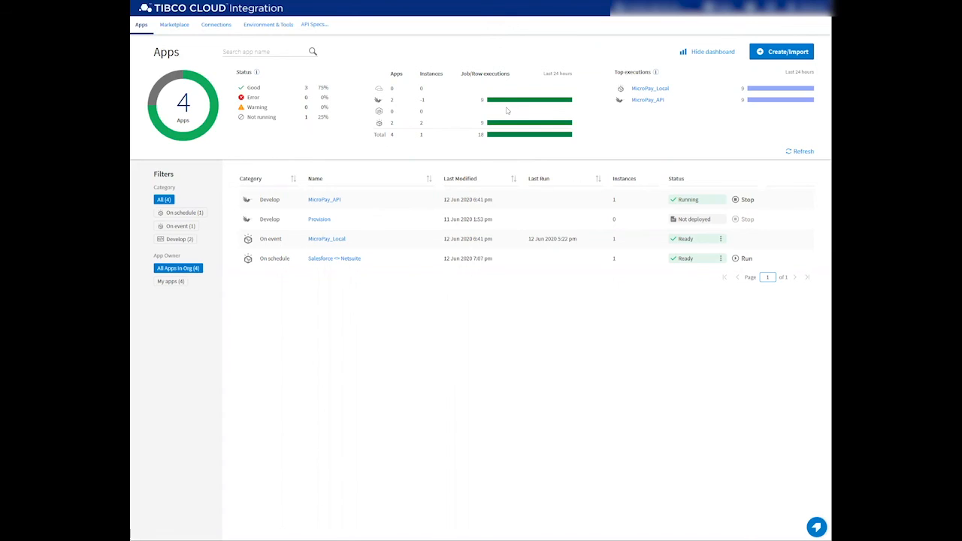